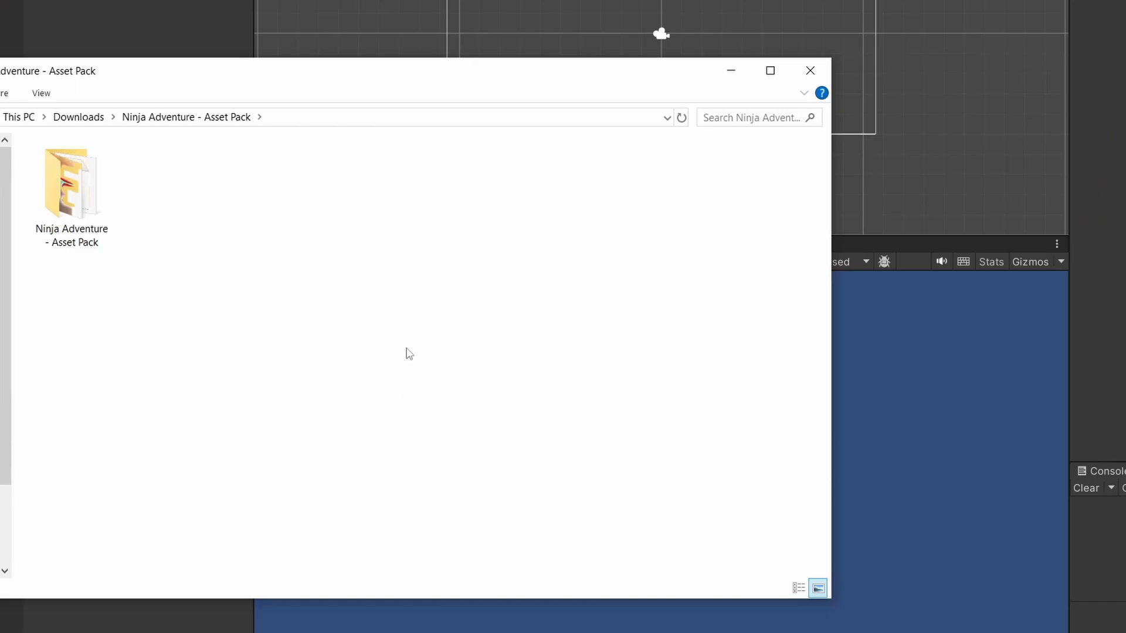
mouse_move(211, 158)
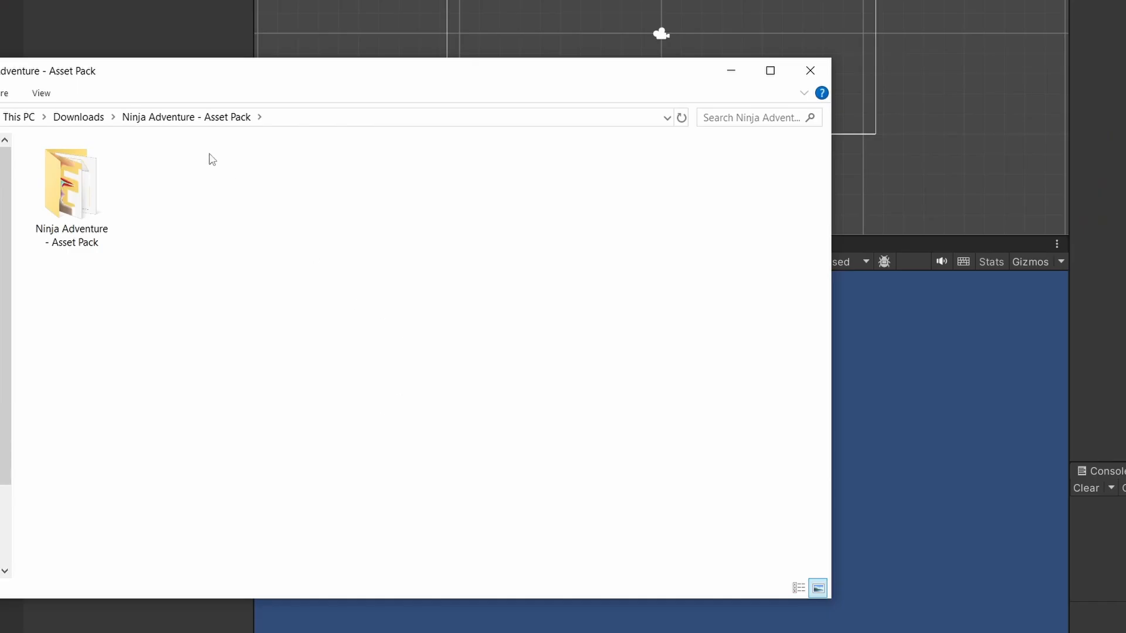
- Navigate through Ninja Adventure - Asset Pack > Actor > Characters > MaskFrog into the SeparateAnim folder
double_click(71, 183)
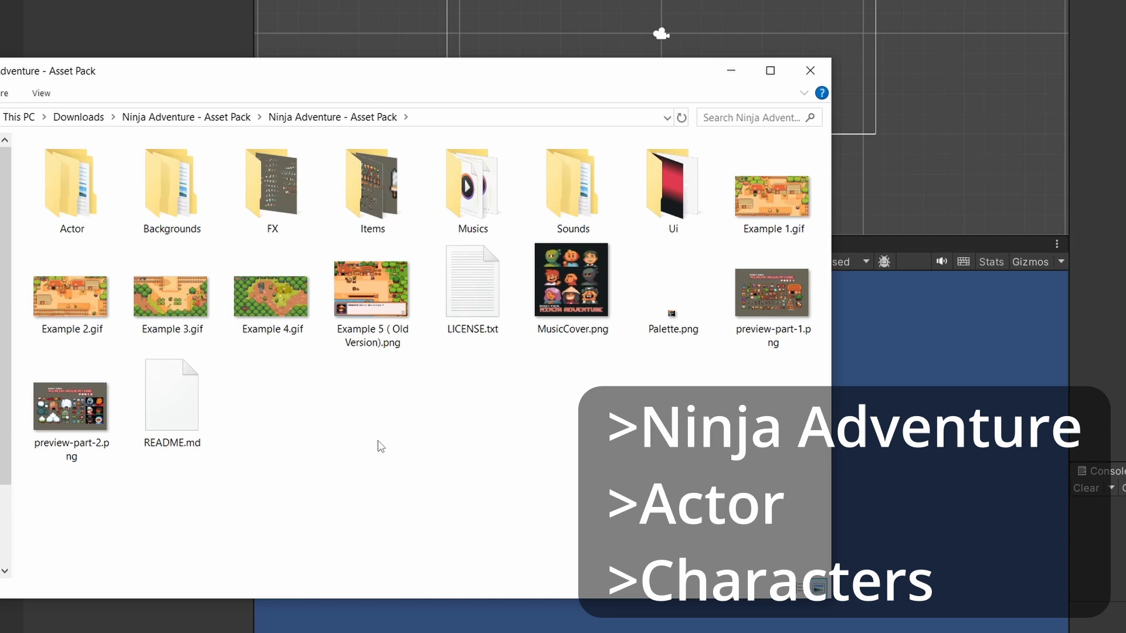
double_click(72, 183)
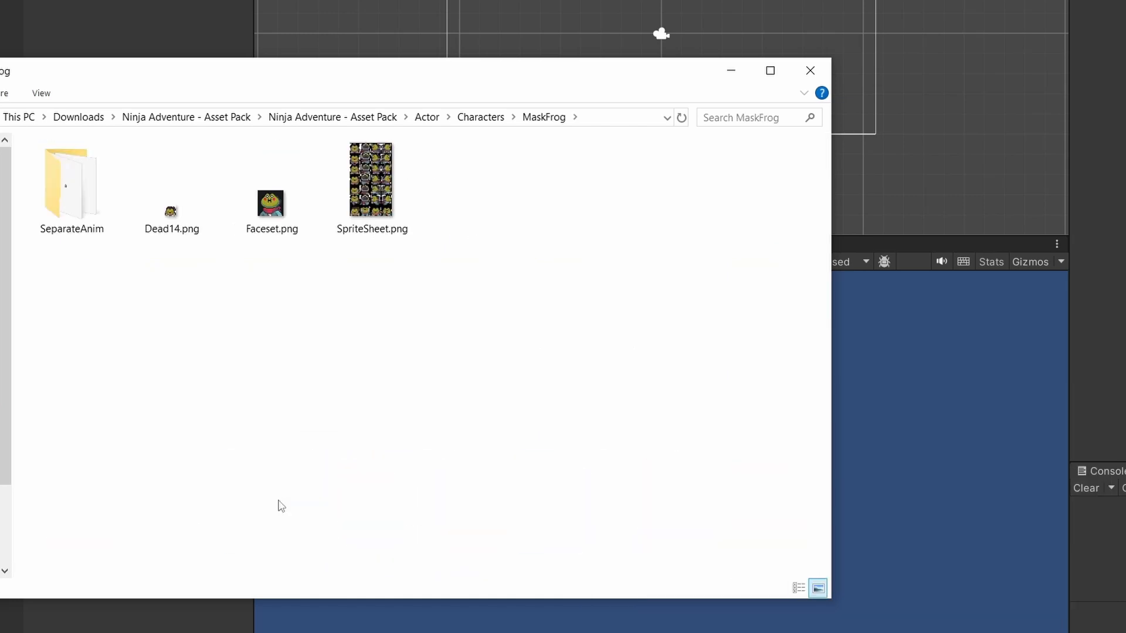
click(72, 183)
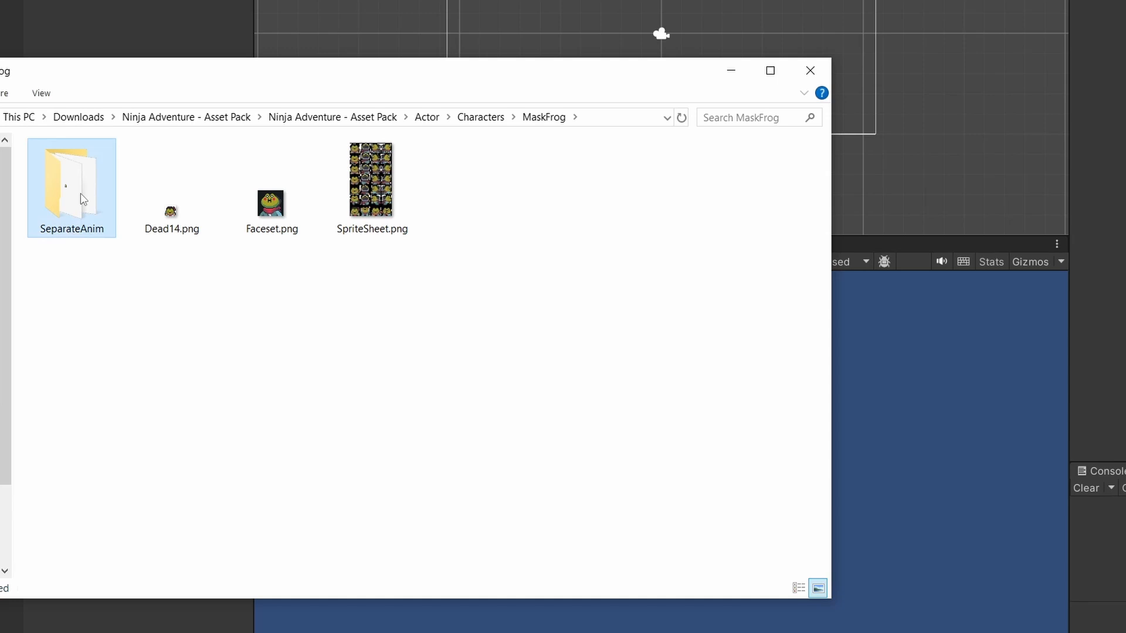
double_click(71, 183)
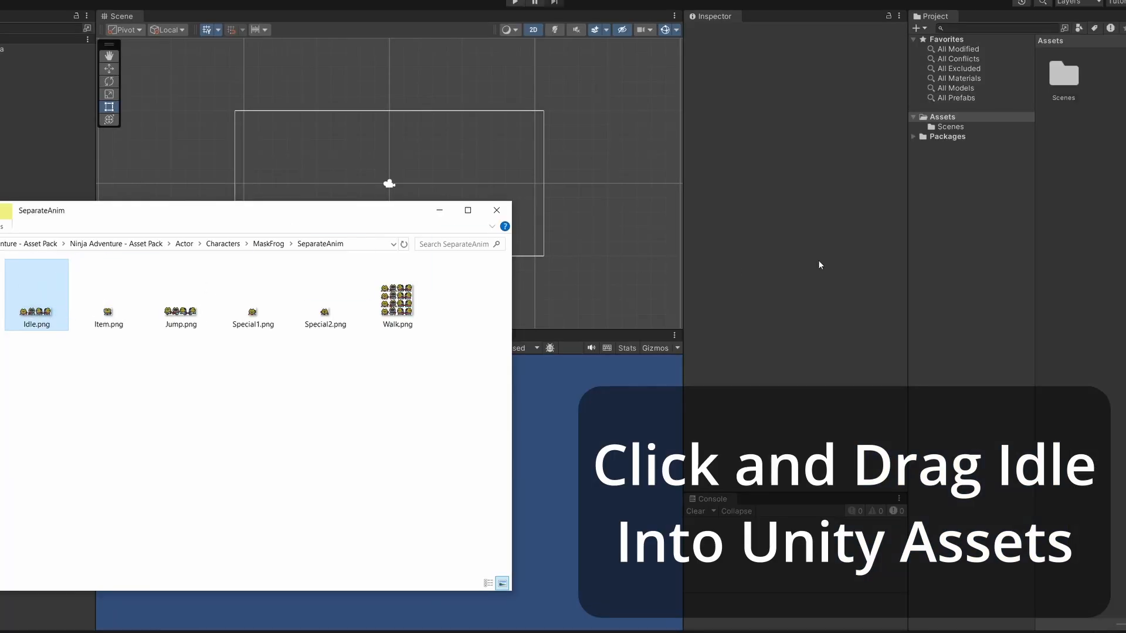
- Import Idle.png into Assets and set Sprite Mode Multiple, Filter Mode Point, Compression None
drag(36, 294, 1106, 162)
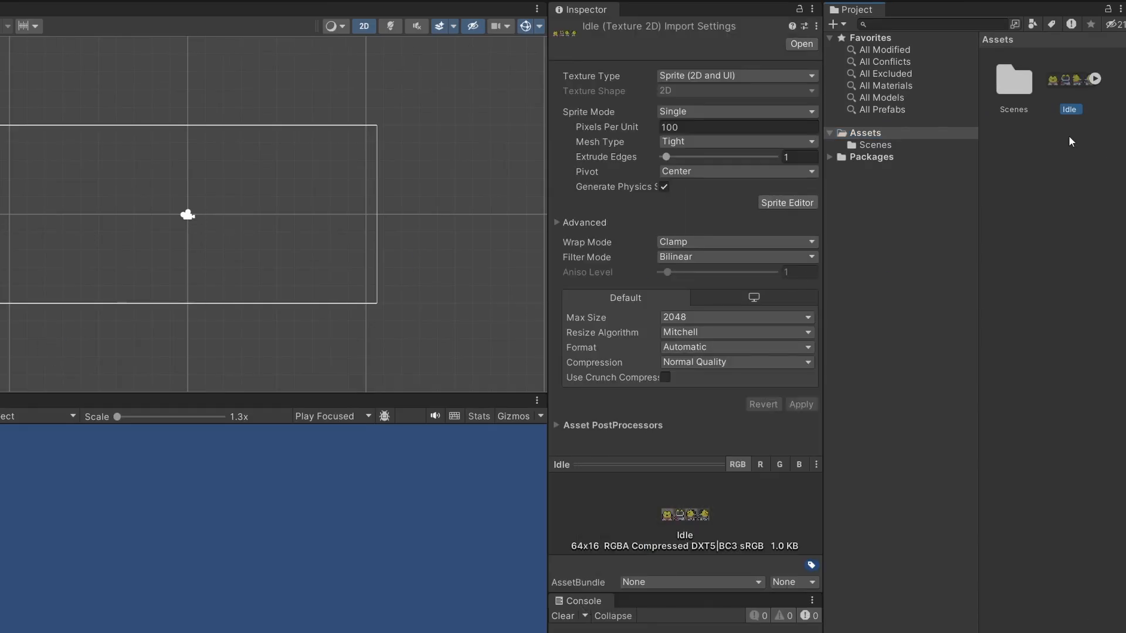
click(734, 112)
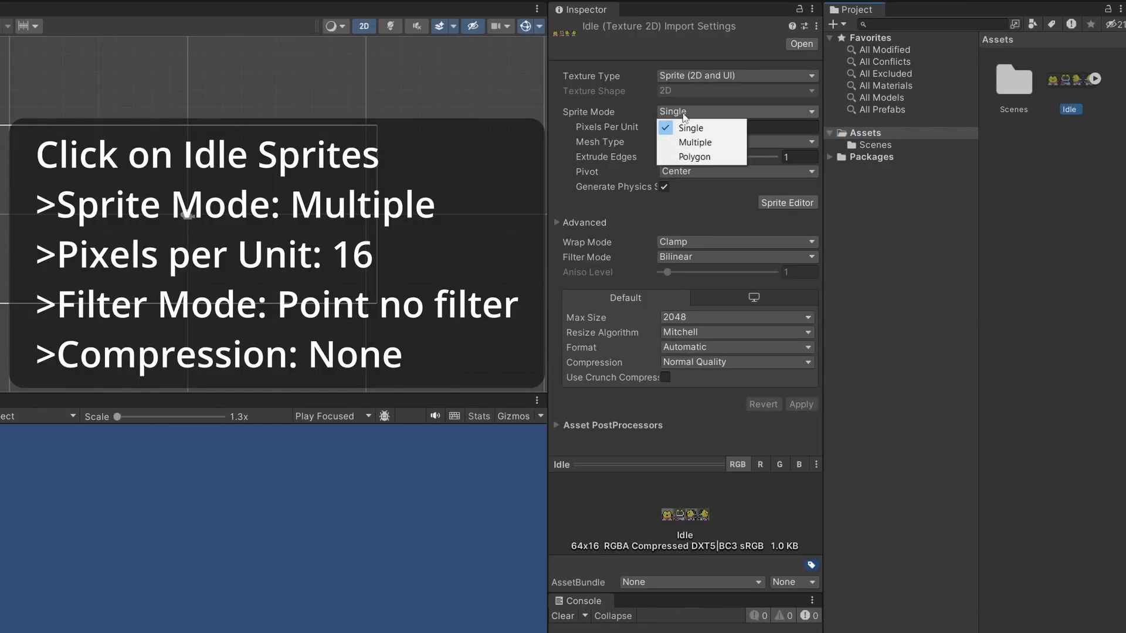
click(693, 142)
text(16)
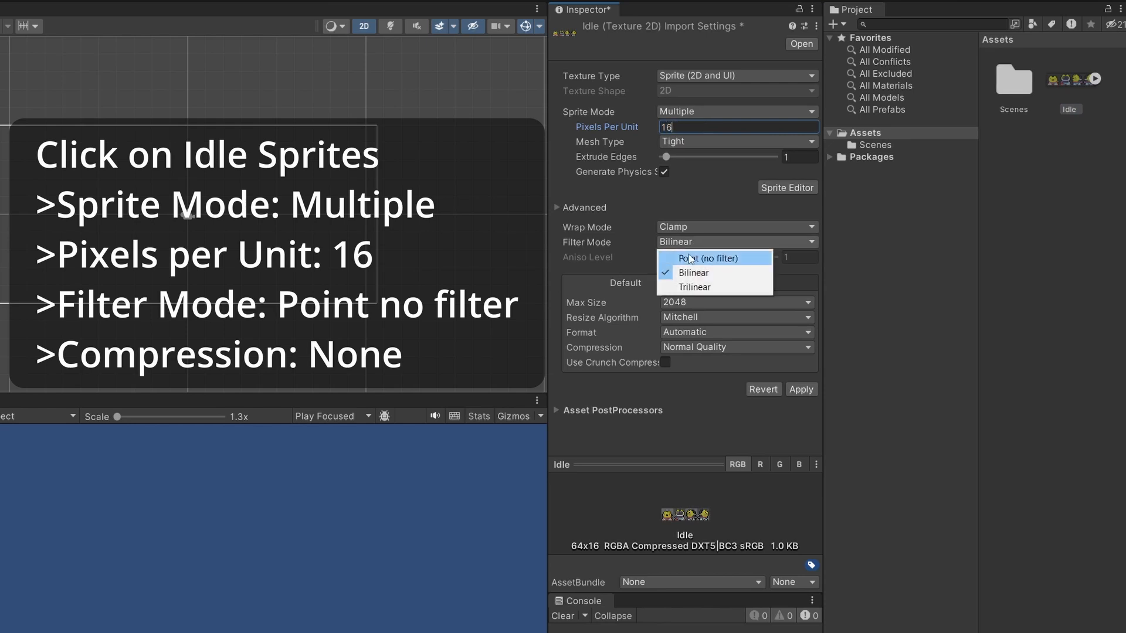
click(708, 258)
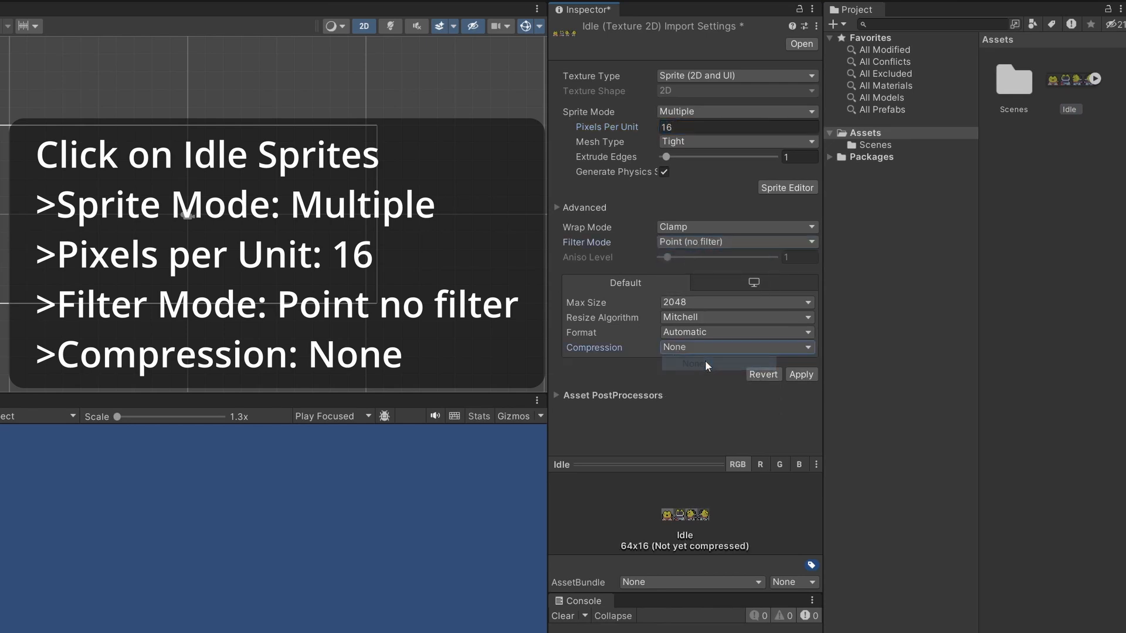
click(693, 364)
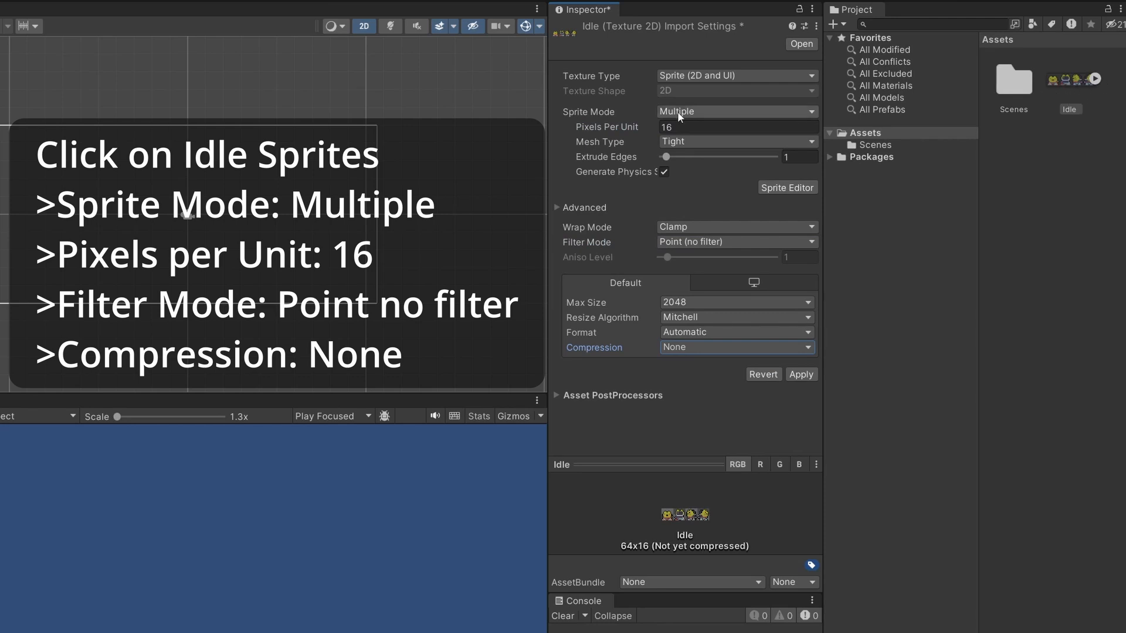
- Confirm Pixels Per Unit 16, point filtering and Compression None on the Idle sheet
click(737, 126)
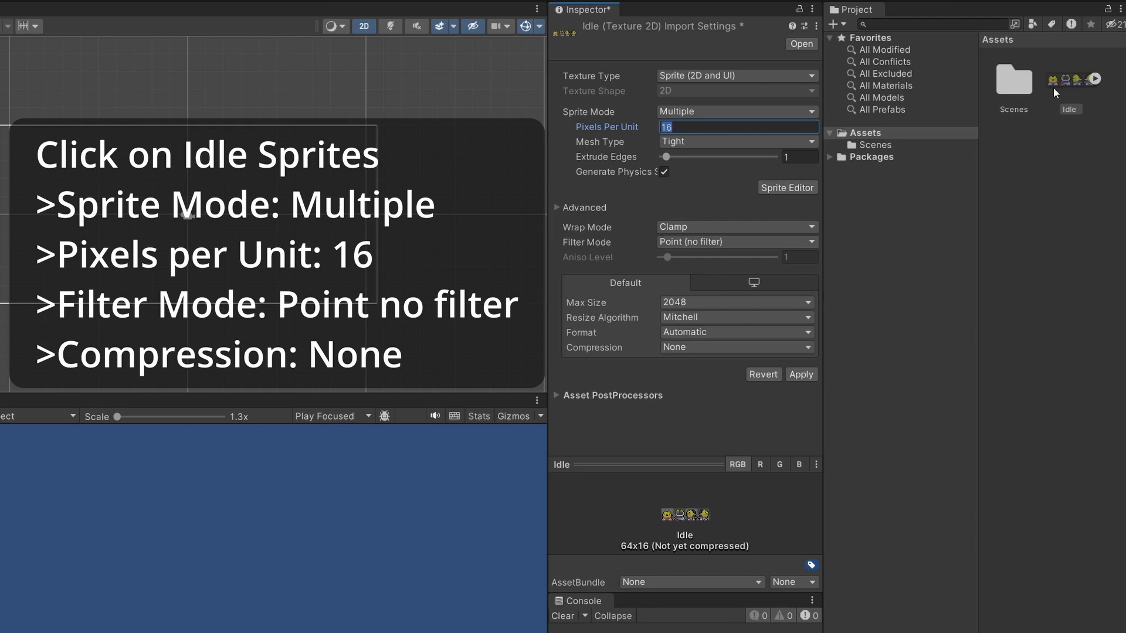
mouse_move(711, 251)
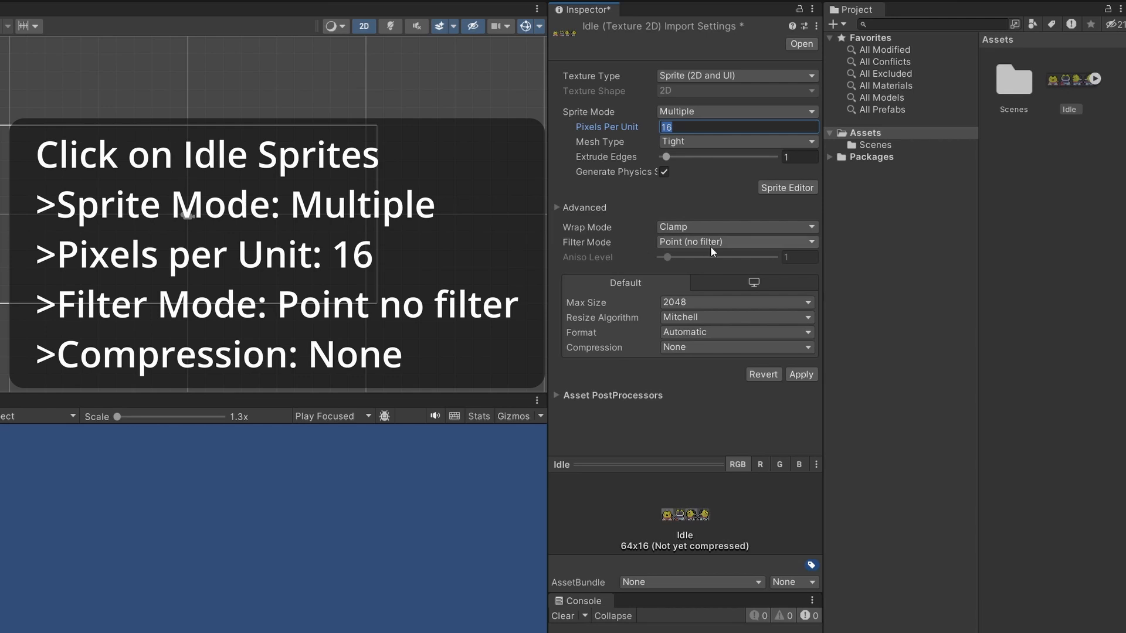
click(735, 242)
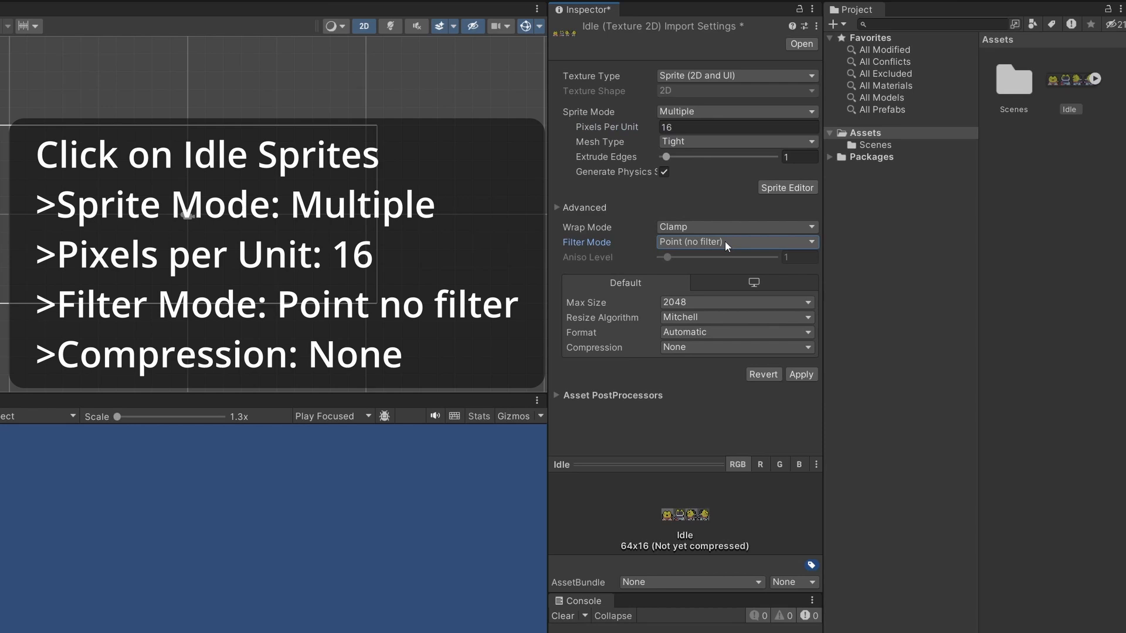
click(735, 347)
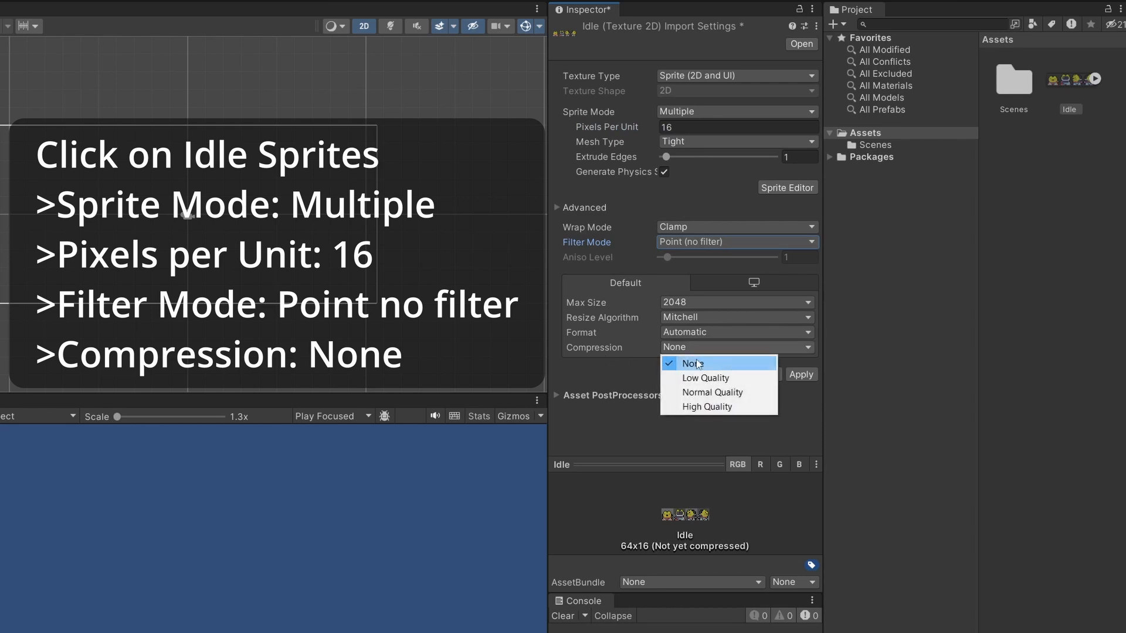
click(690, 364)
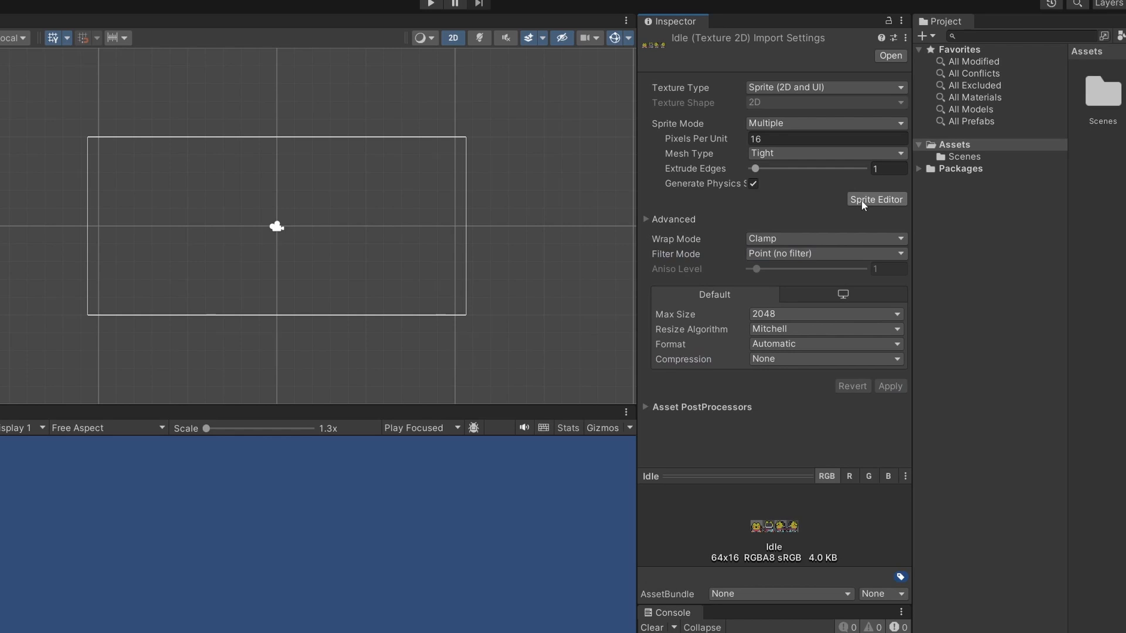
- Slice the Idle sheet in the Sprite Editor with Grid By Cell Size at 16x16 pixels
click(876, 199)
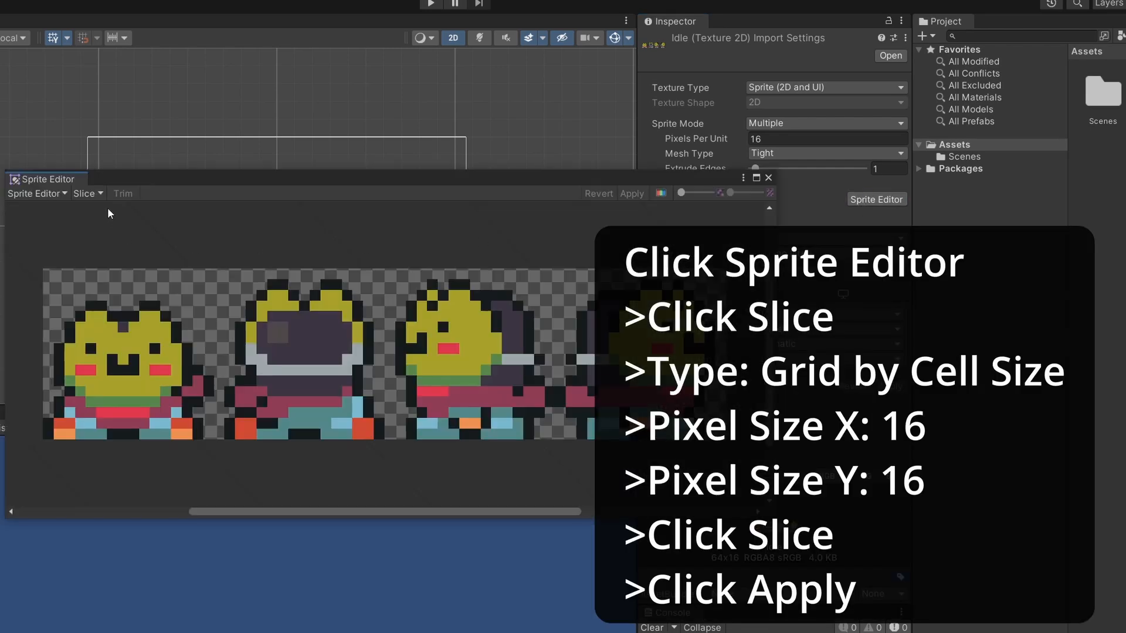
click(85, 194)
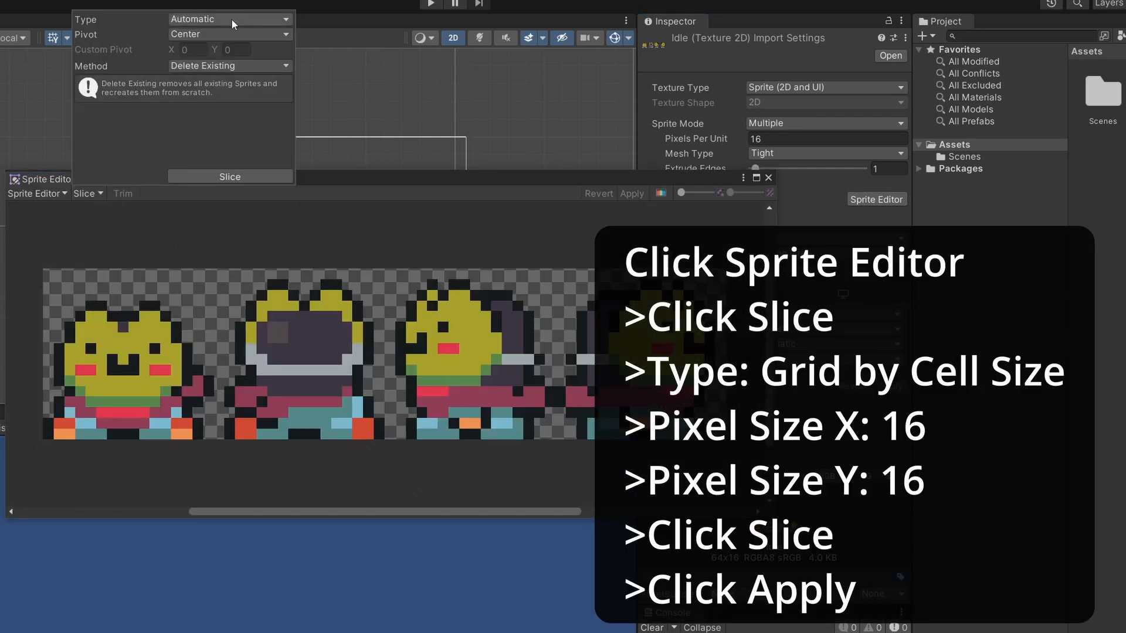
click(229, 19)
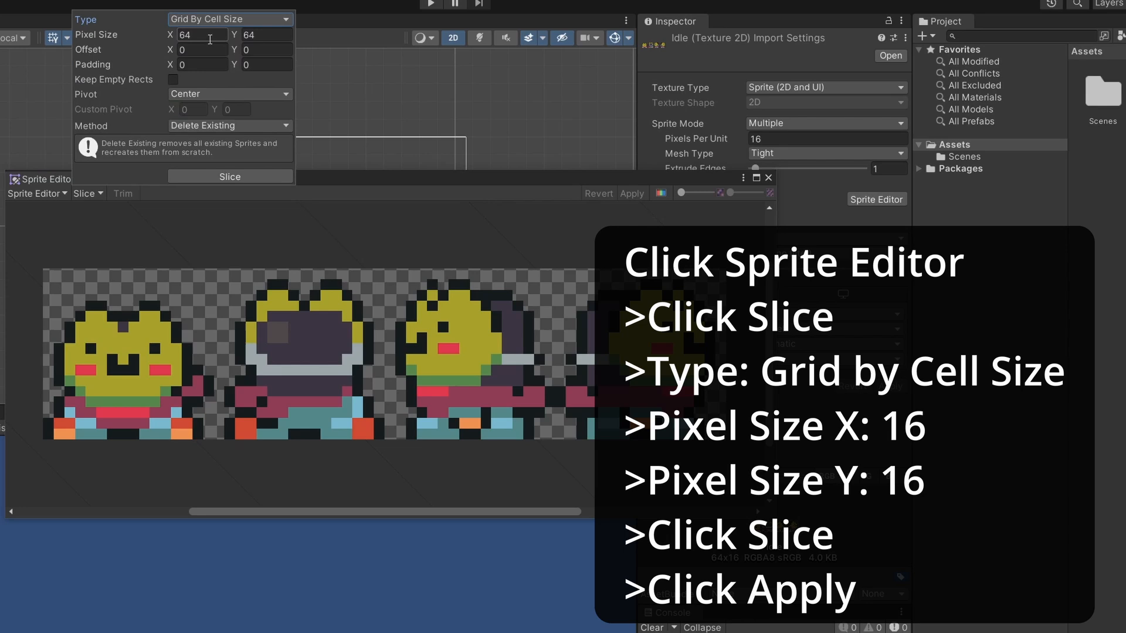
click(201, 34)
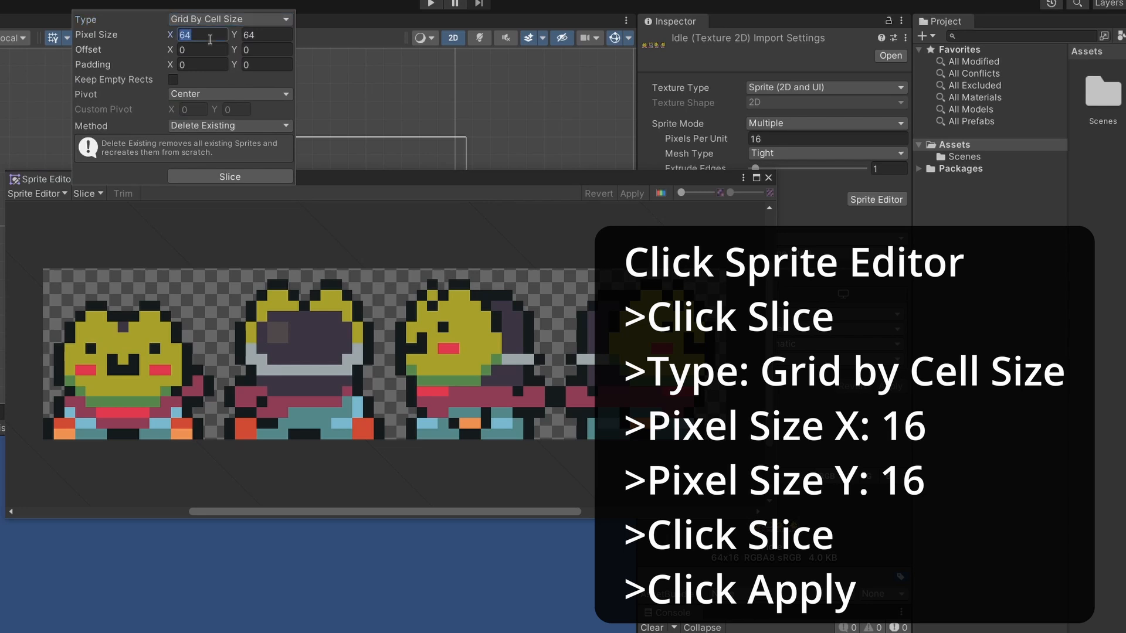
text(16)
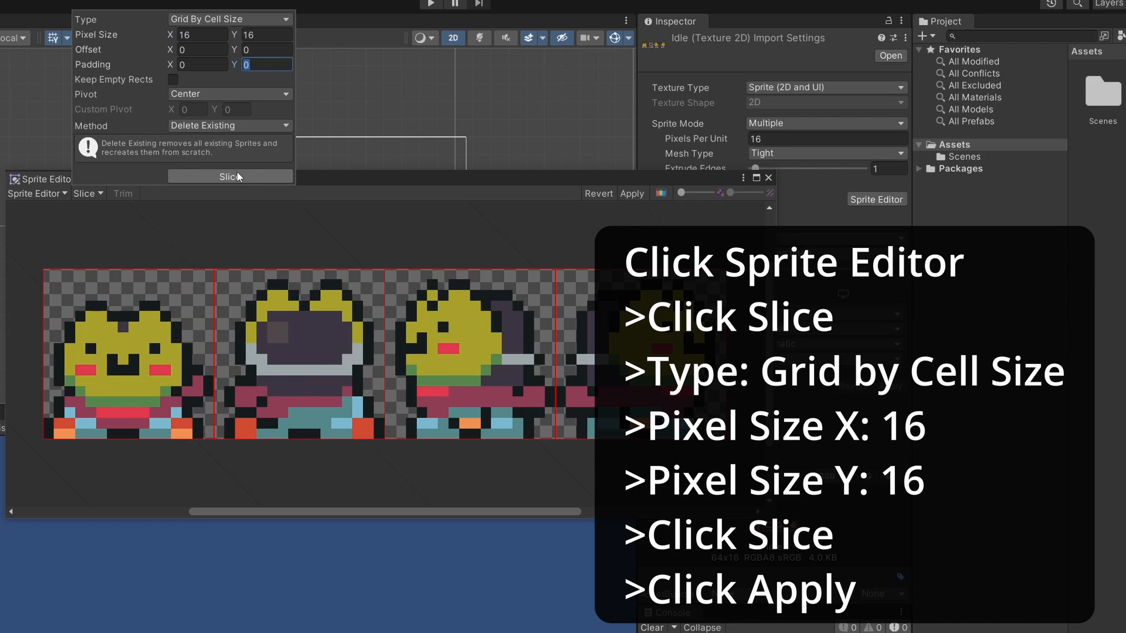
click(229, 177)
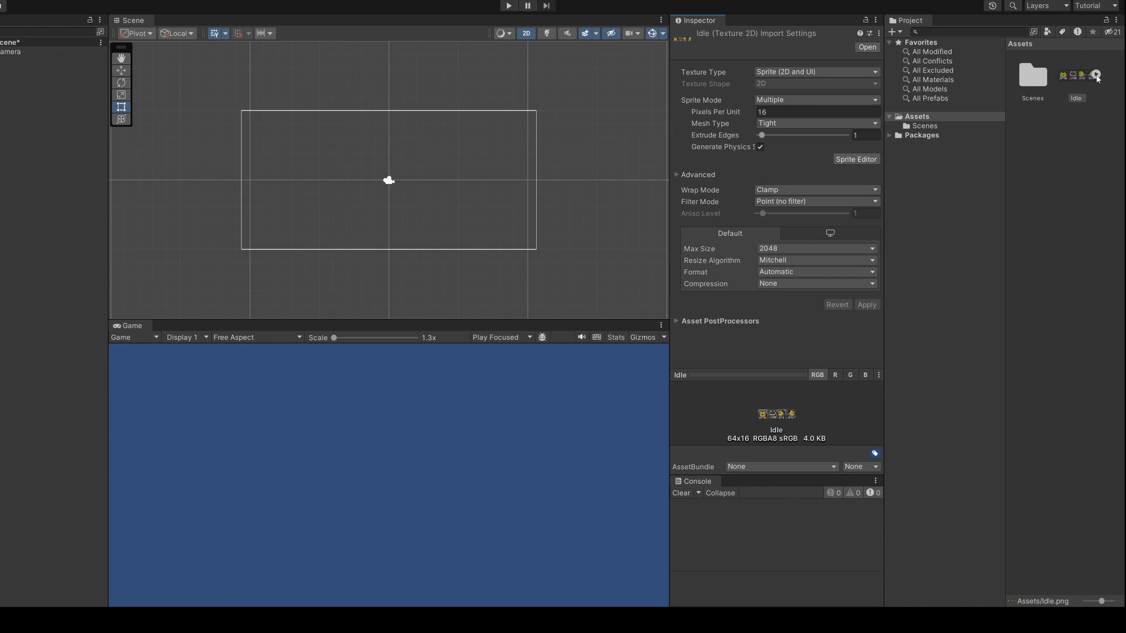
- Place the Idle_0 frame in the Hierarchy and rename the object Player
click(1068, 76)
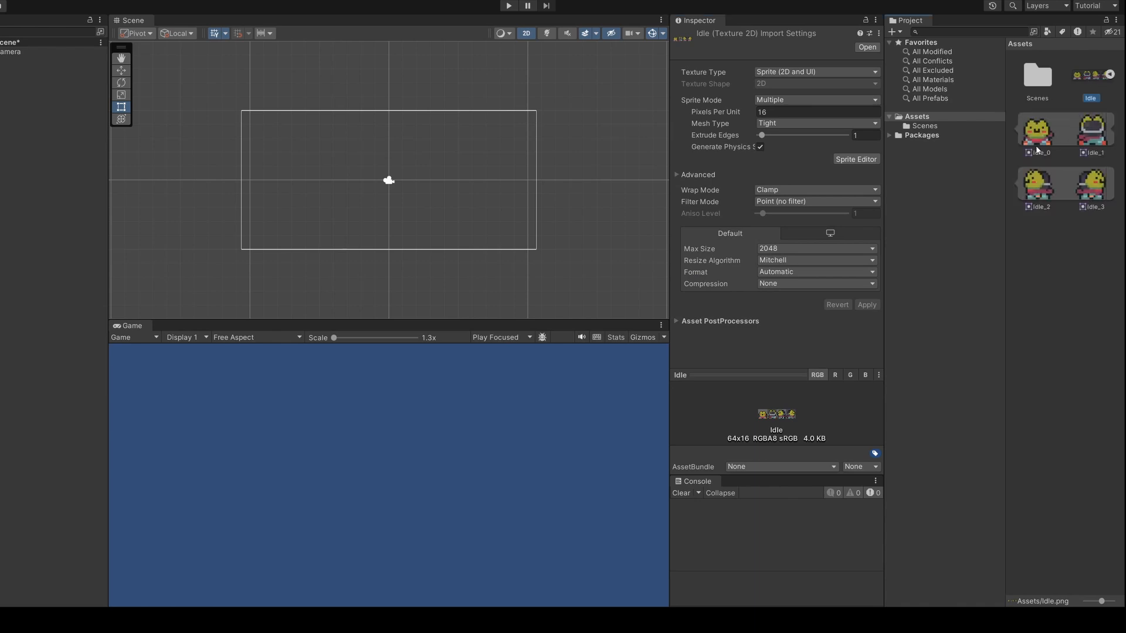
click(1037, 130)
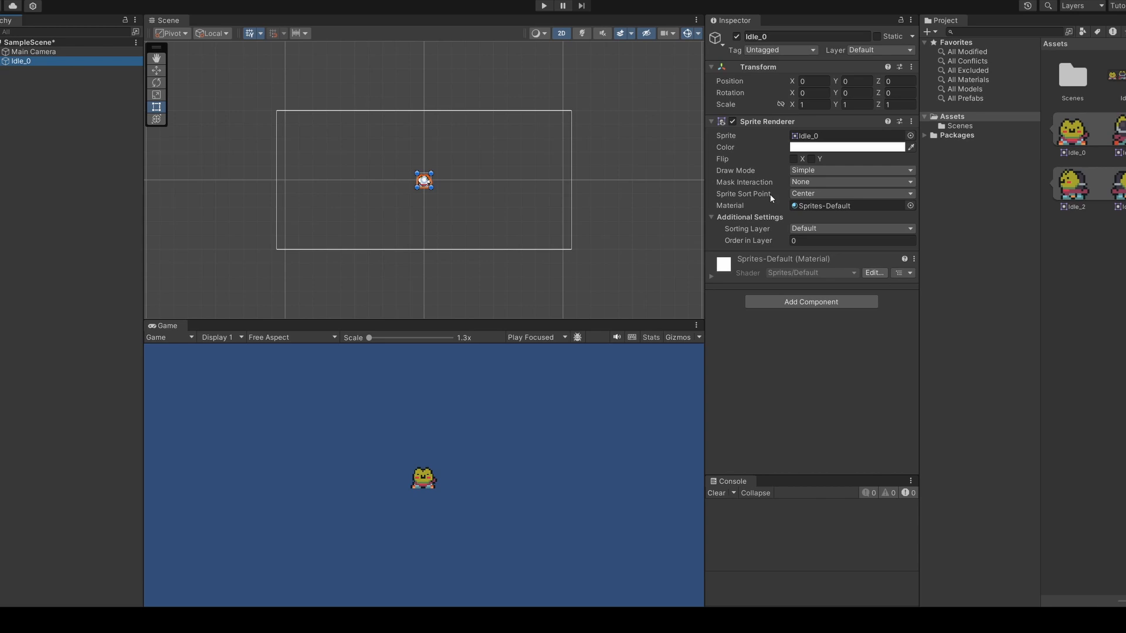
text(Player)
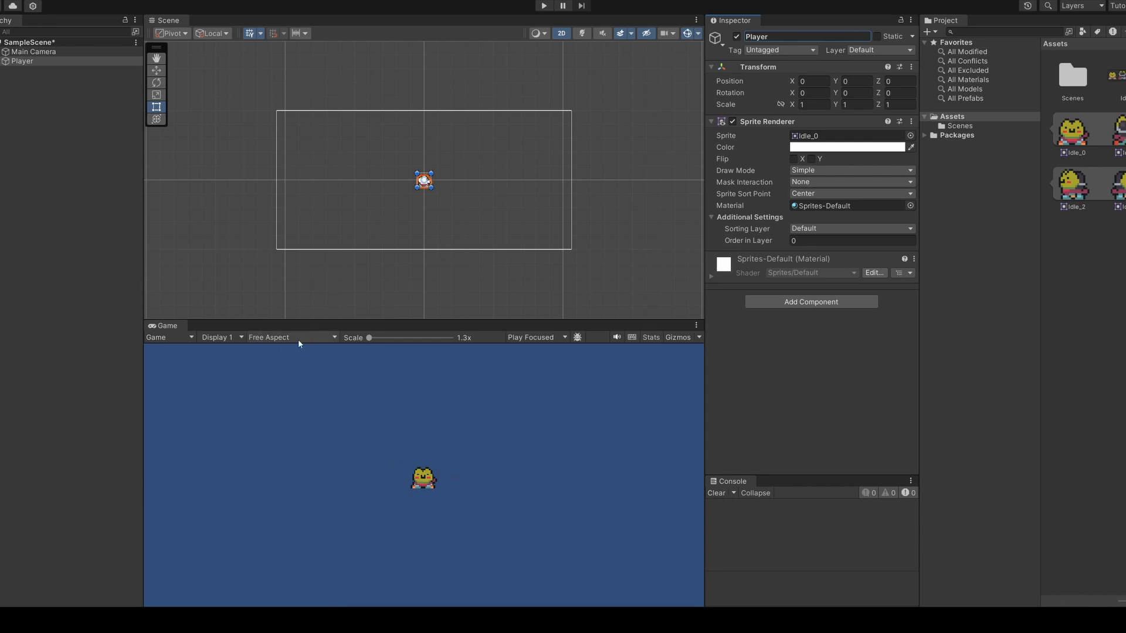
- Set the Game view to Full HD (1920x1080) at 1x scale
click(290, 336)
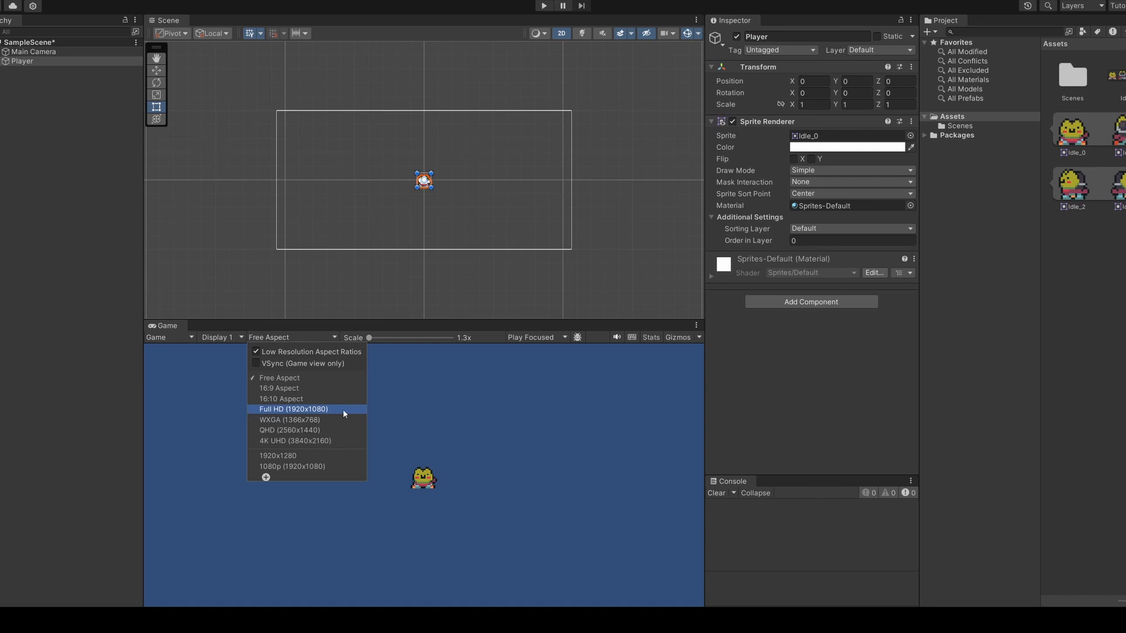
click(292, 409)
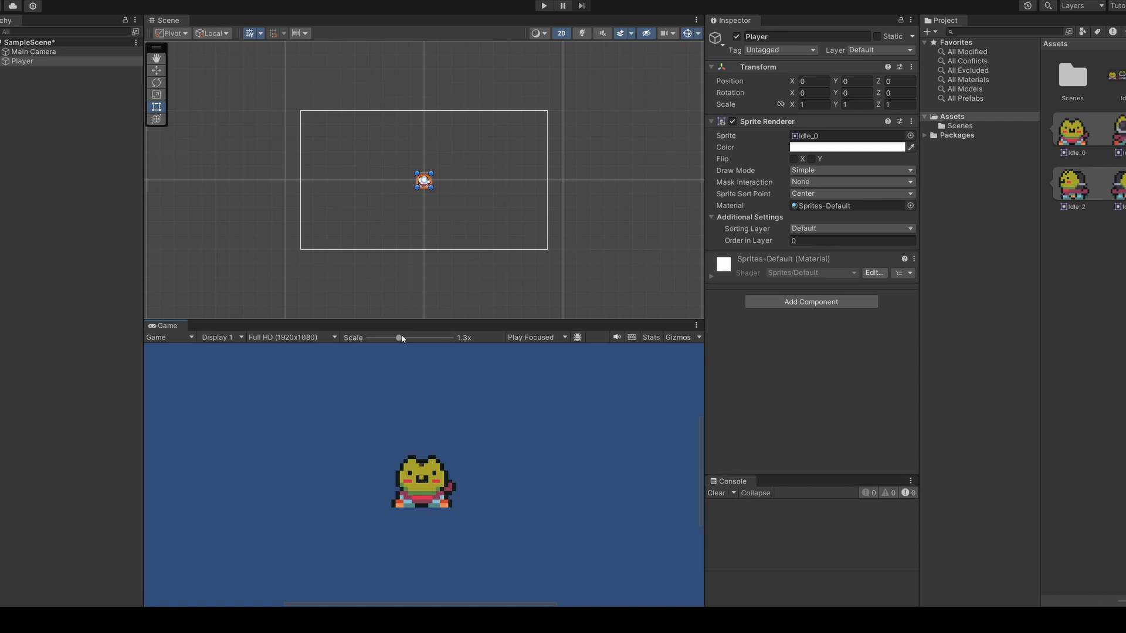
mouse_move(405, 342)
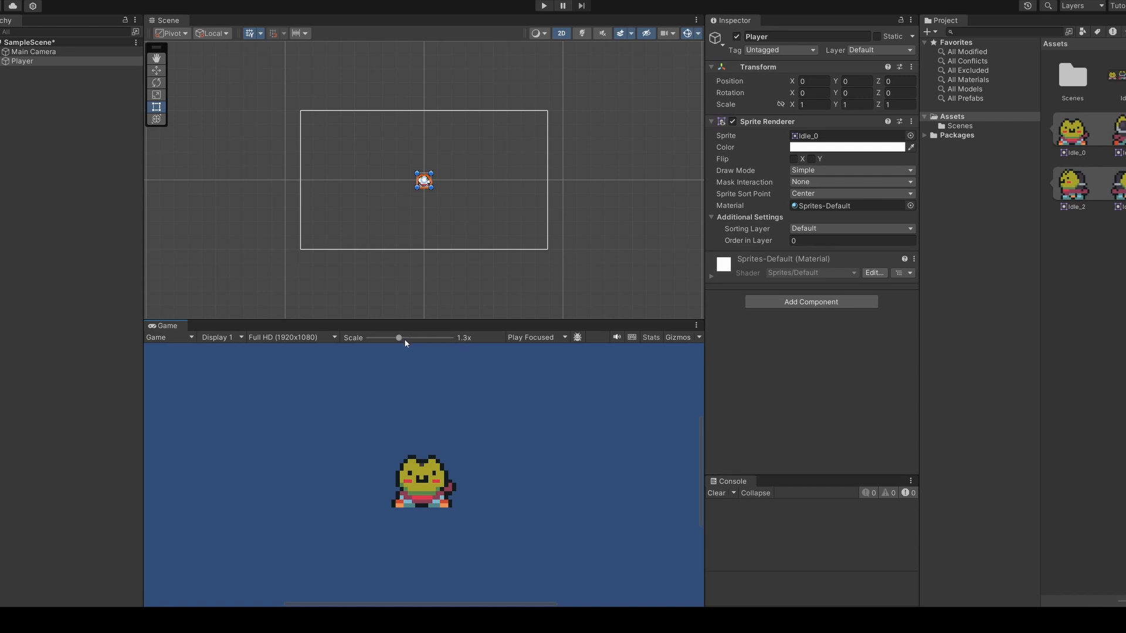
drag(399, 338, 389, 338)
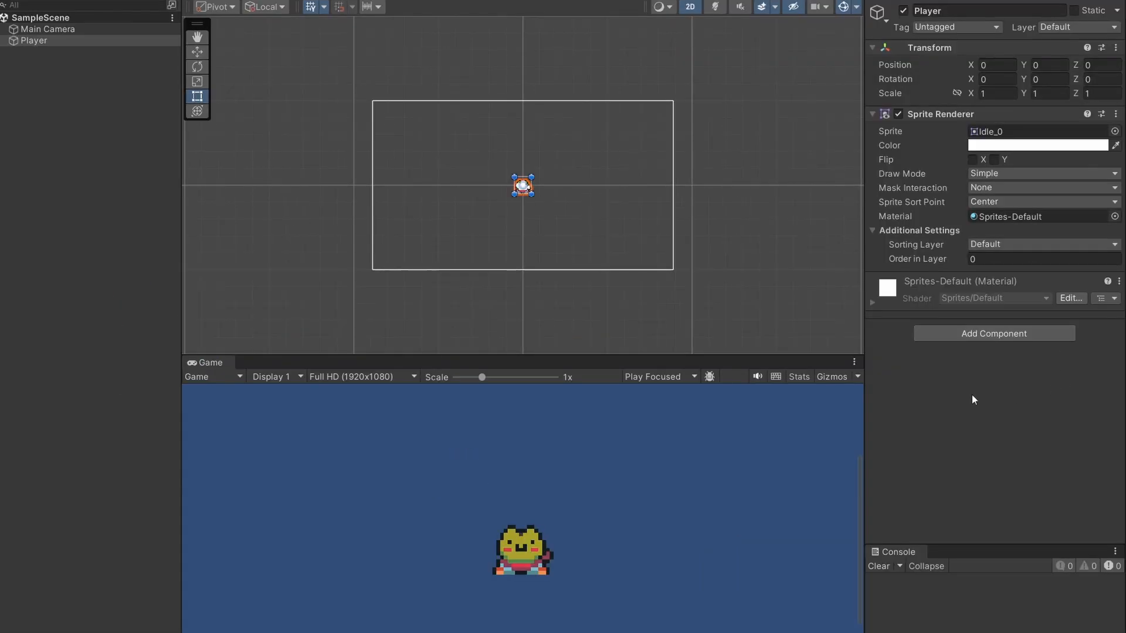
- Add a Rigidbody 2D to the Player with Gravity Scale 0
click(993, 333)
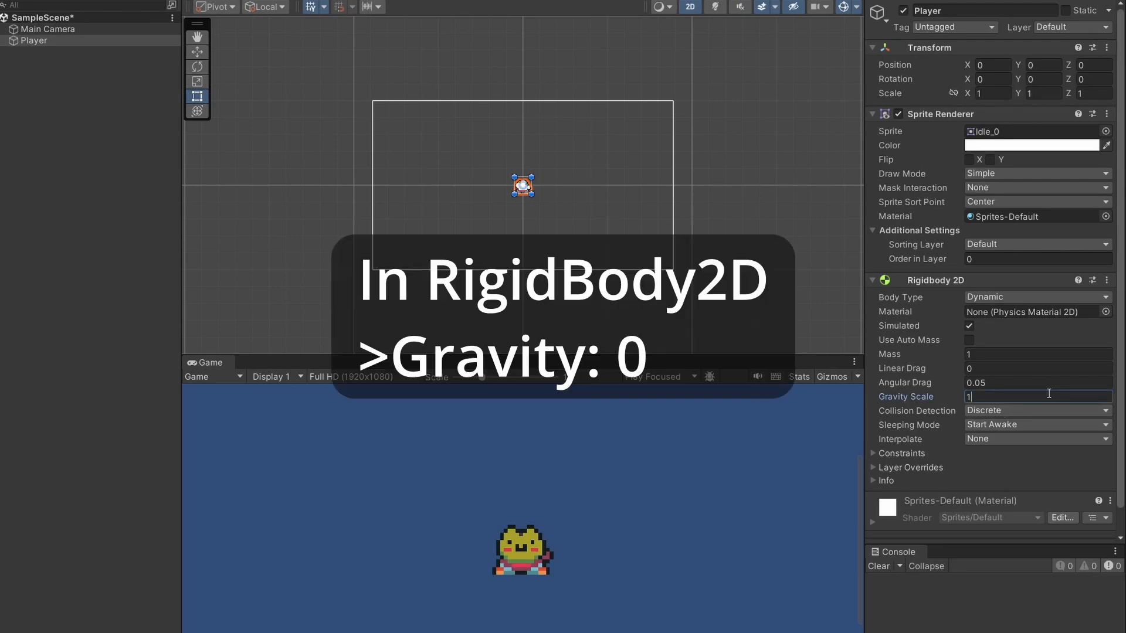
text(0)
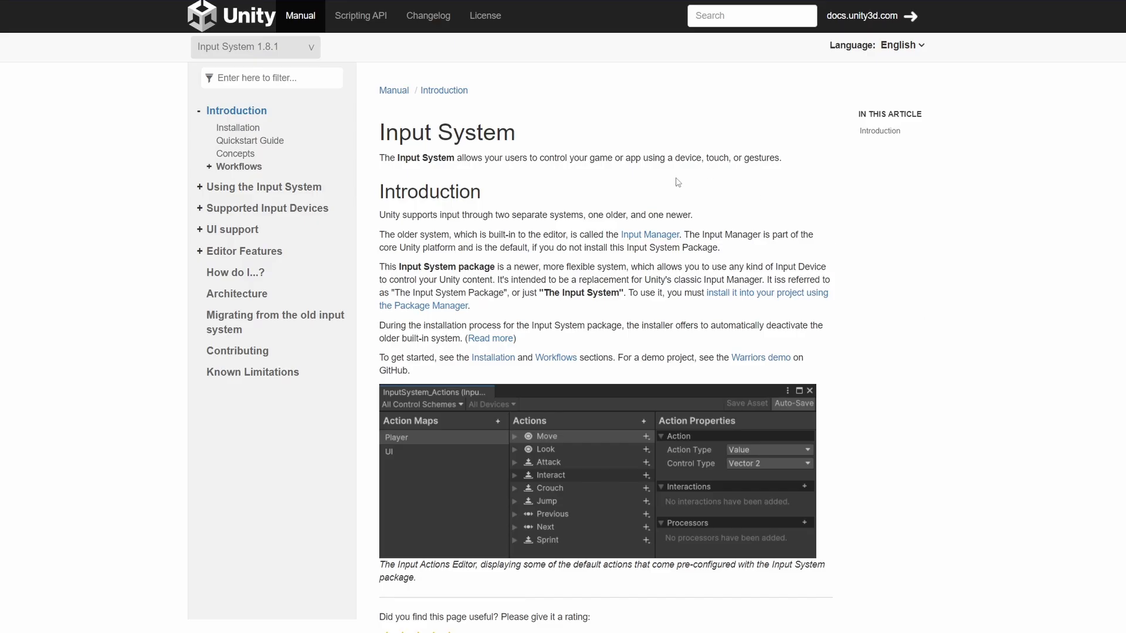
mouse_move(695, 196)
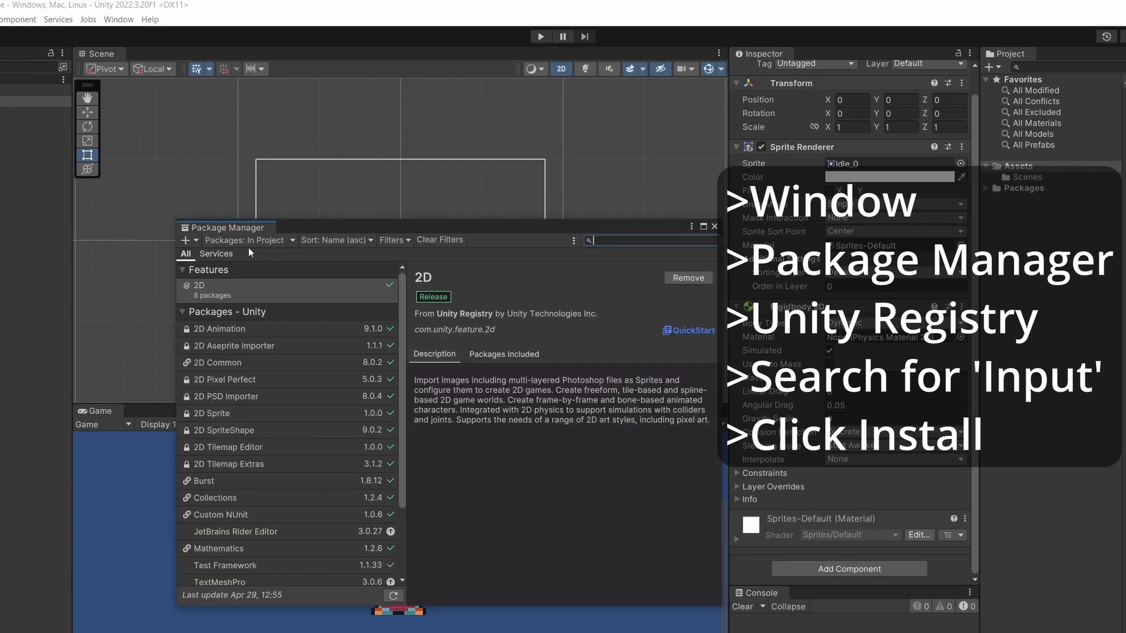
- Install the Input System package from the Unity Registry and close Package Manager
click(249, 239)
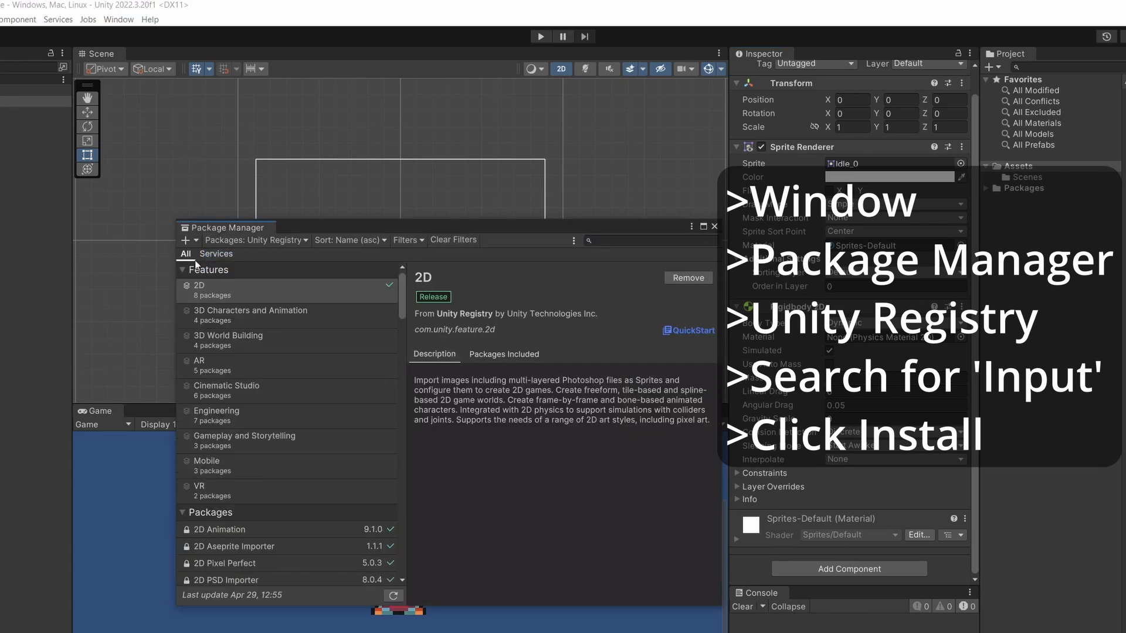
click(646, 241)
text(input)
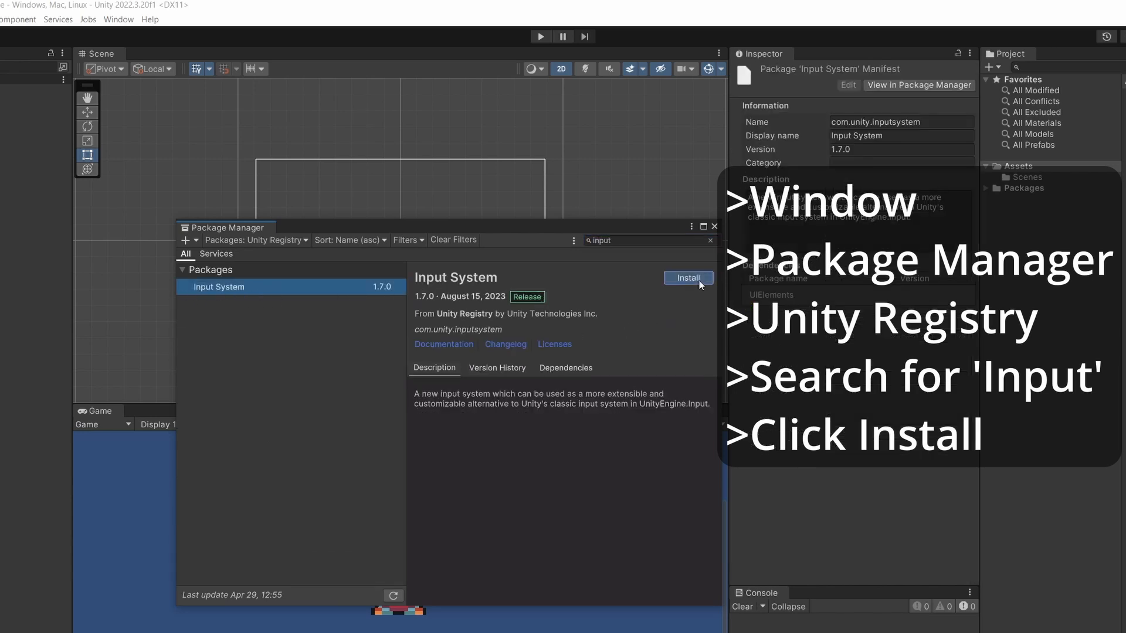
click(686, 278)
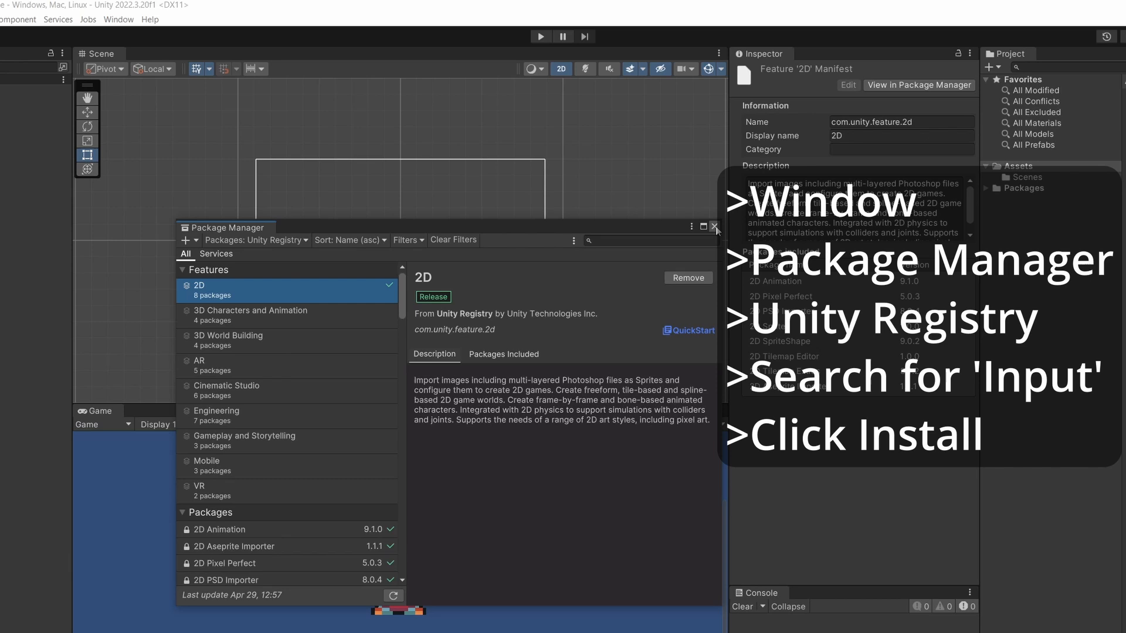
click(715, 226)
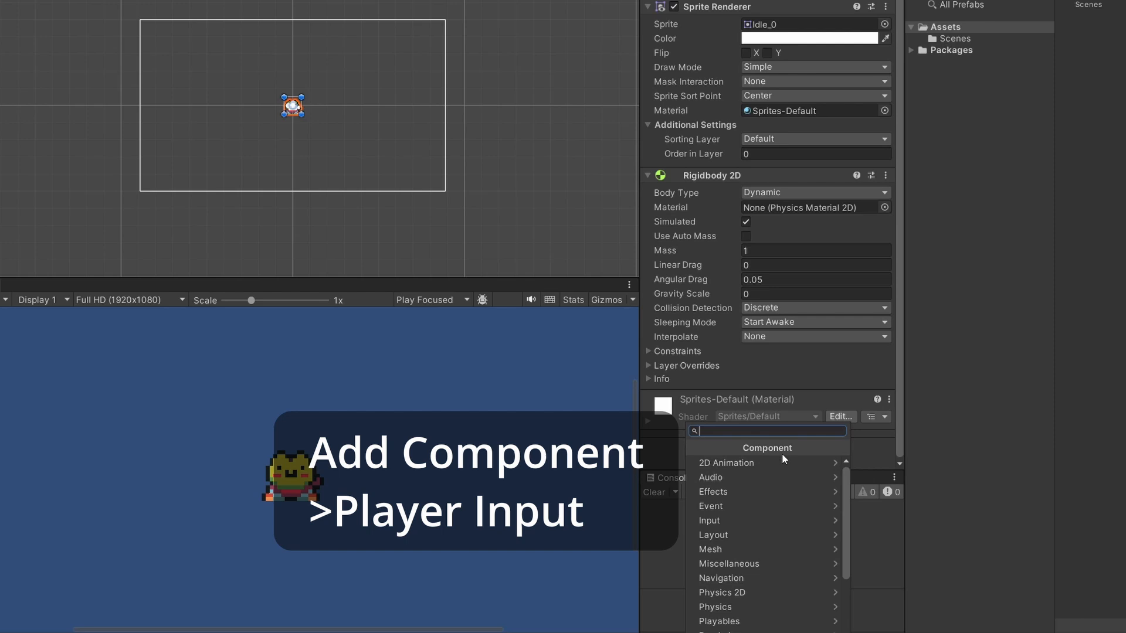
- Add a Player Input component to the Player and create and save its new input actions asset
text(play)
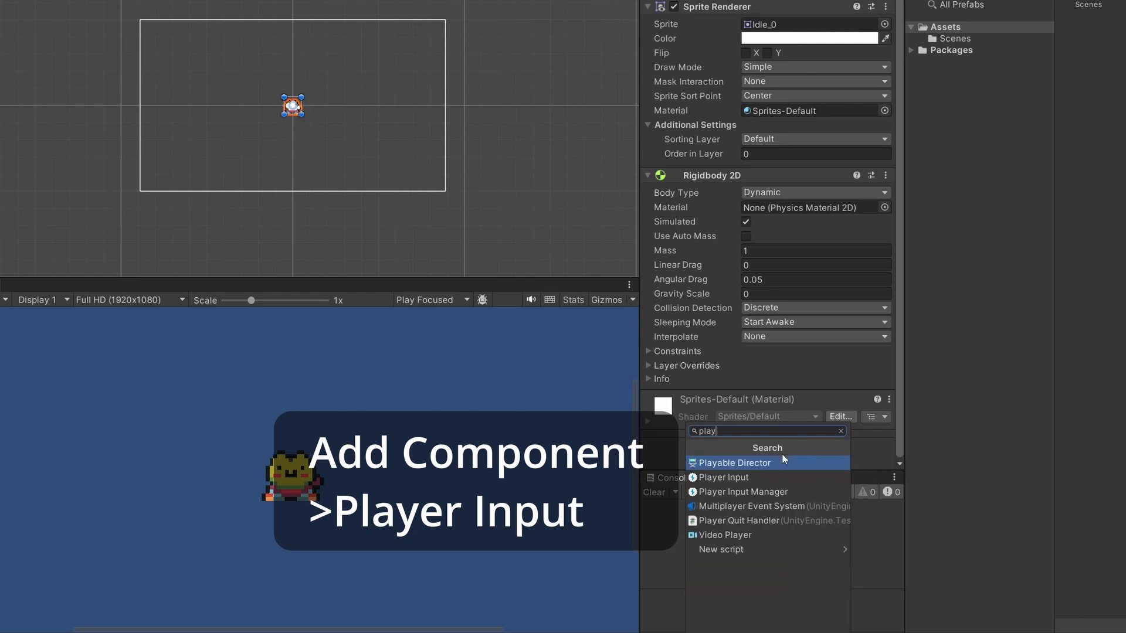
click(724, 477)
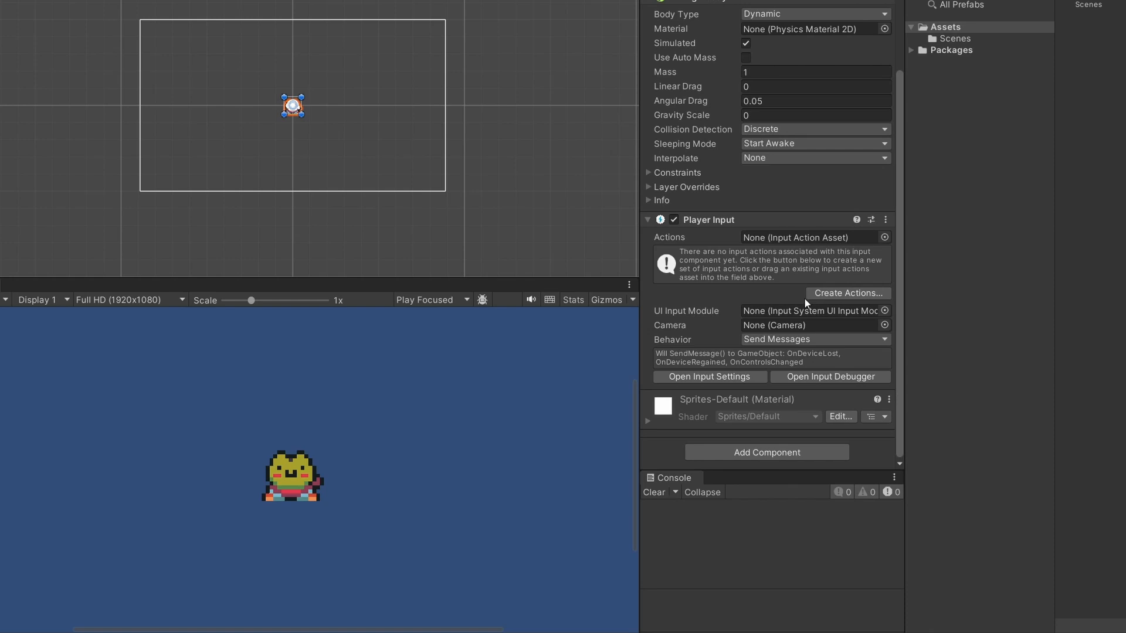
click(847, 293)
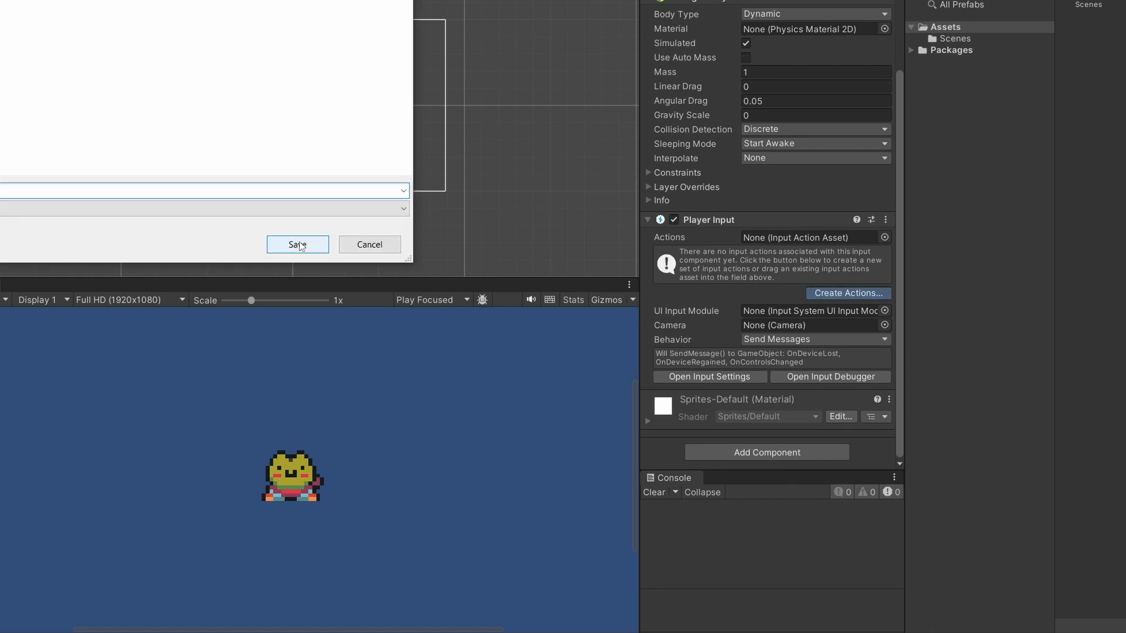
click(296, 244)
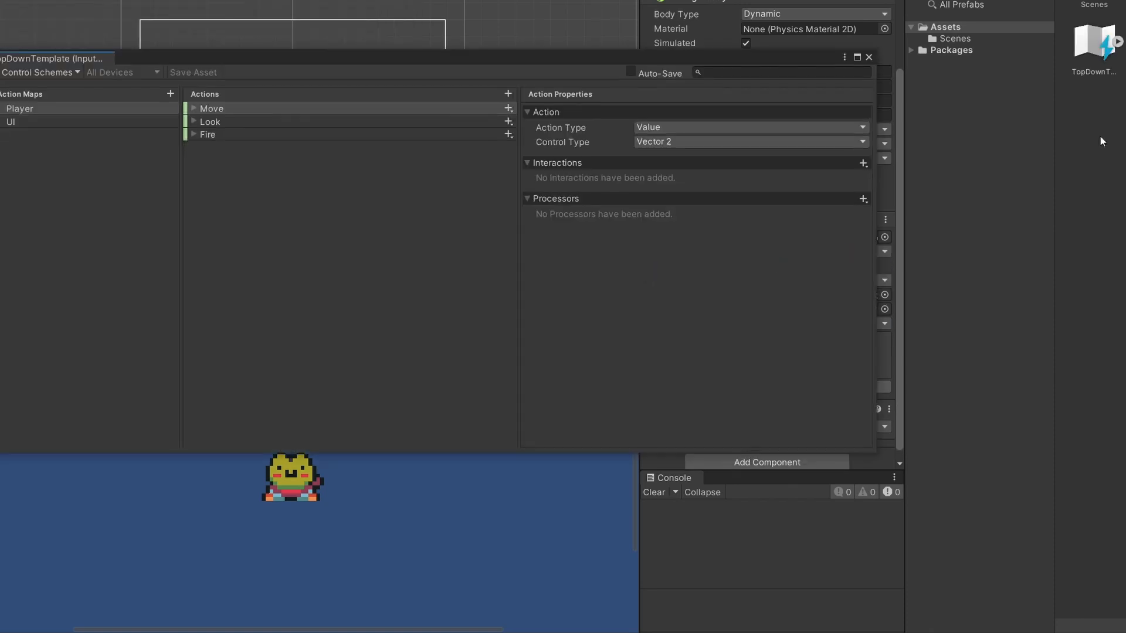
- Inspect the Move action's WASD composite bindings, collapse it and close the Input Actions editor
click(212, 108)
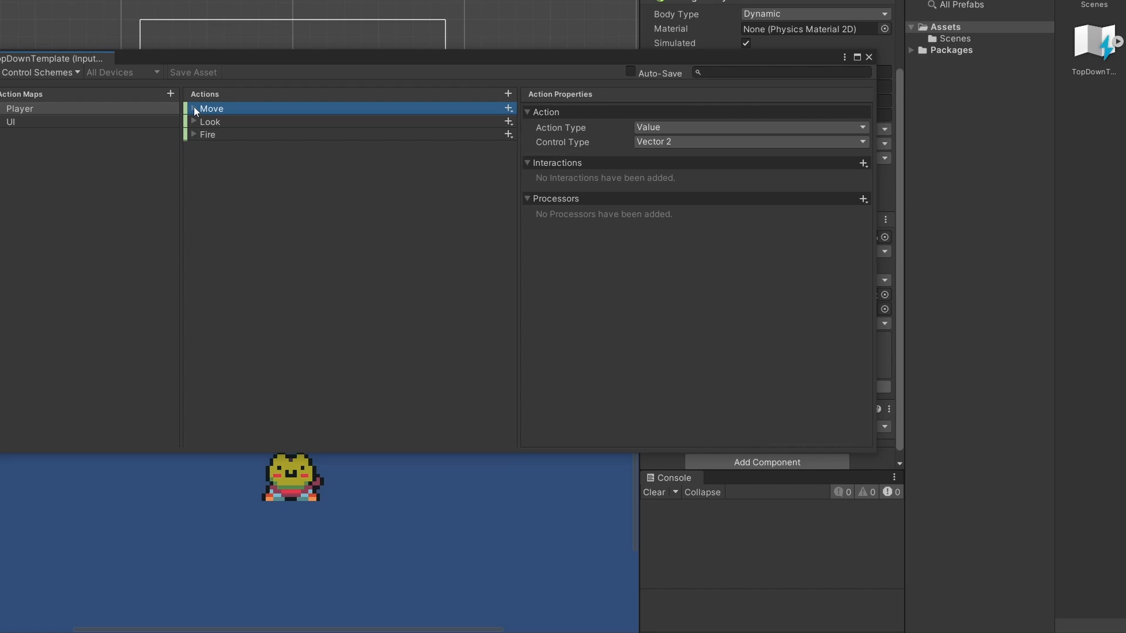
click(193, 108)
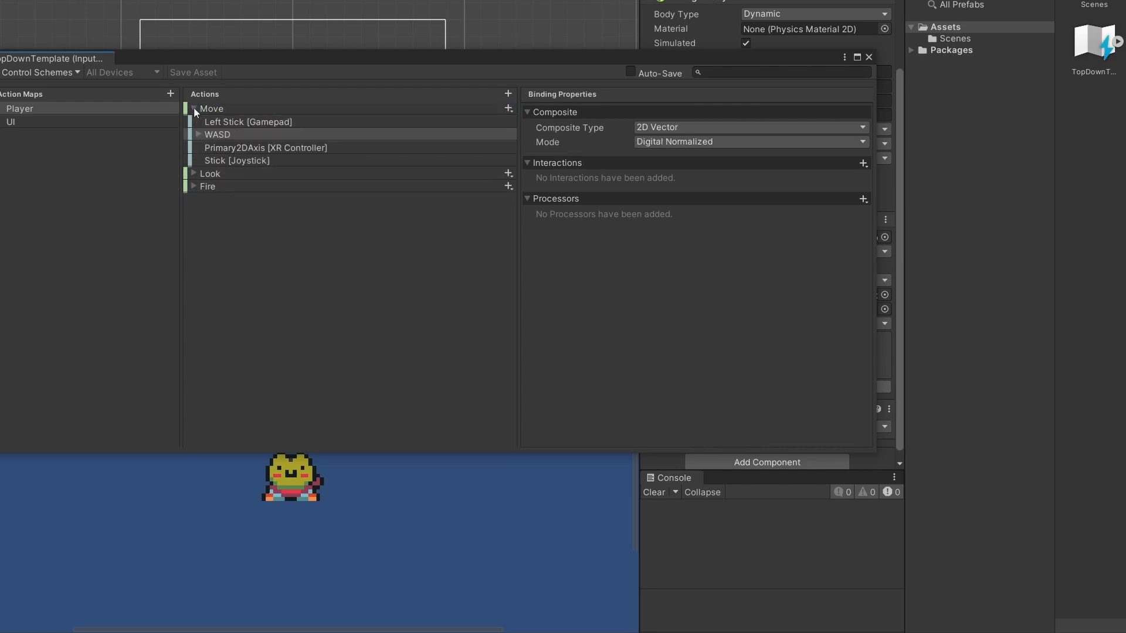
click(197, 134)
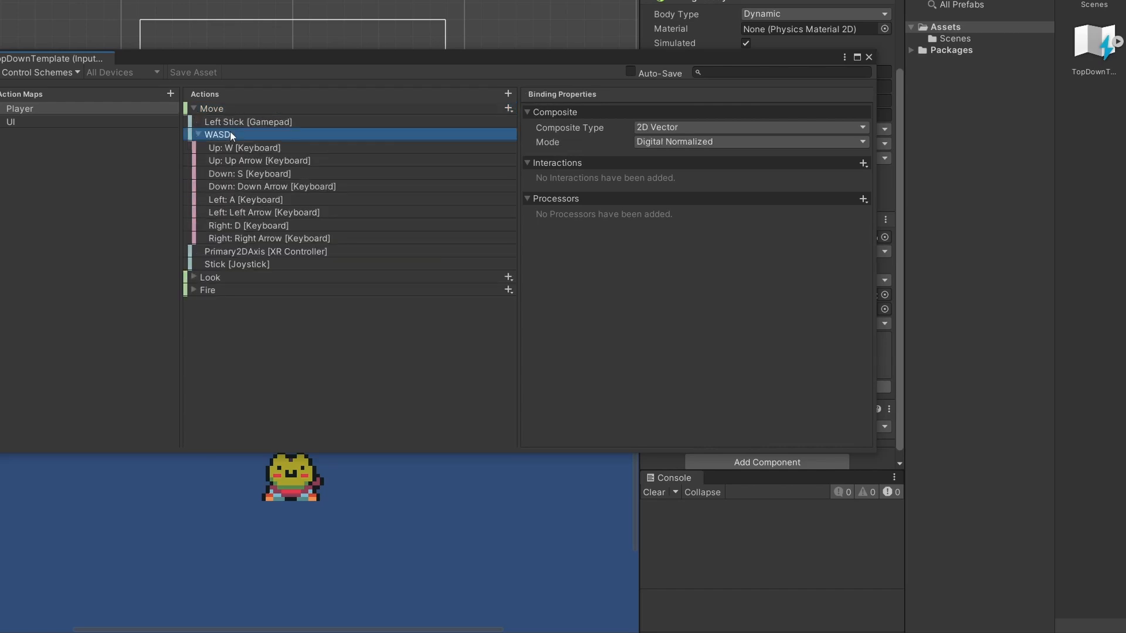
mouse_move(258, 136)
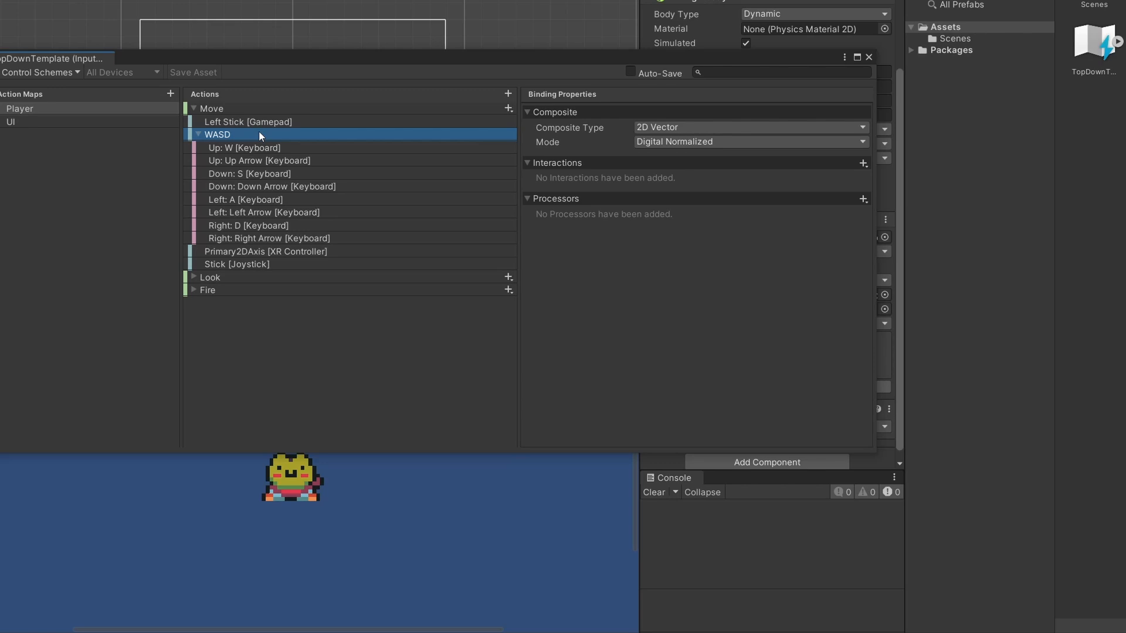
click(194, 108)
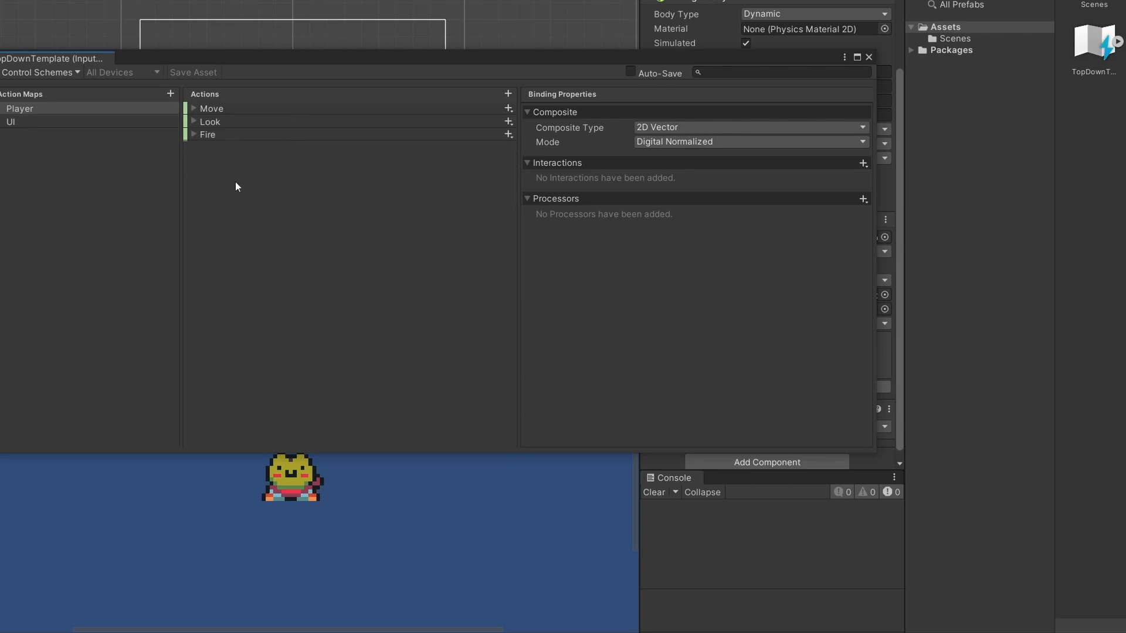
click(19, 108)
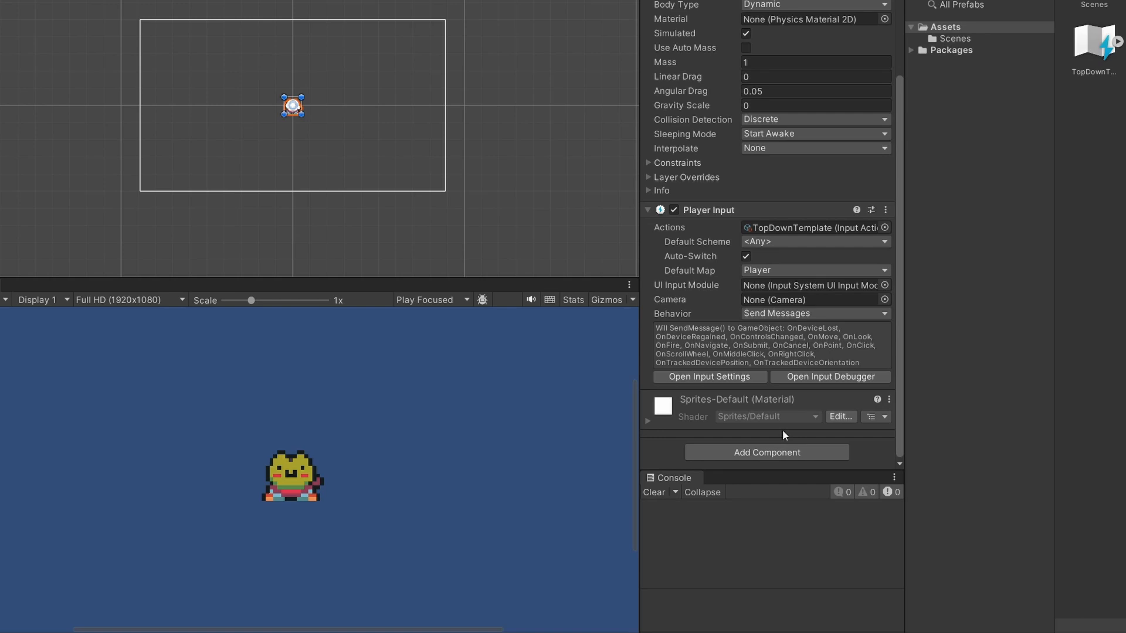
mouse_move(817, 457)
text(play)
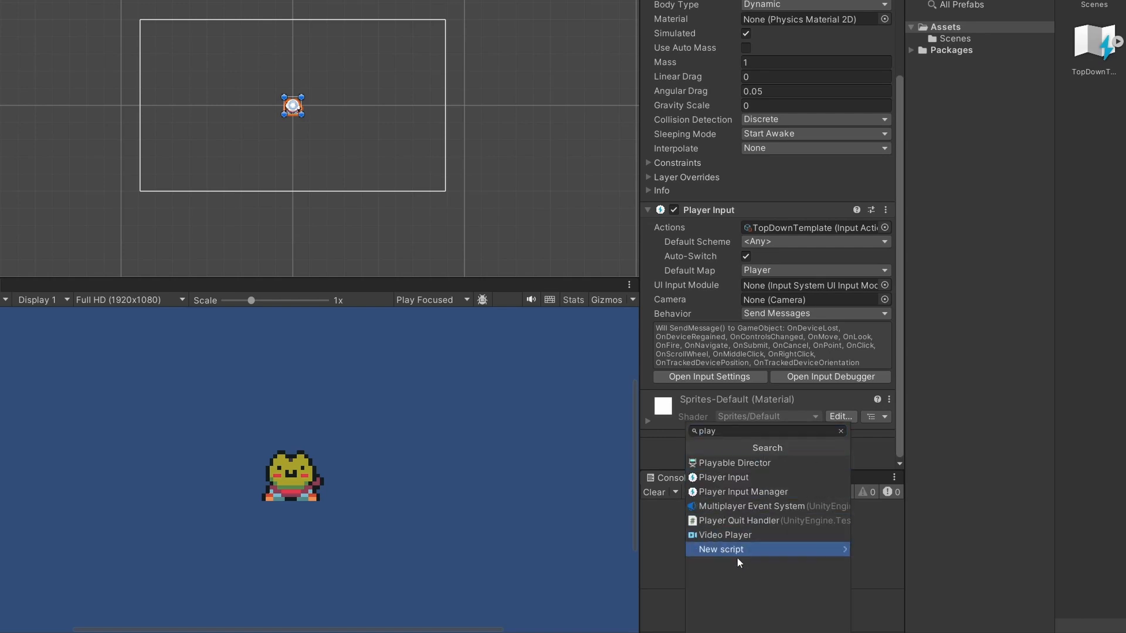
- Create a new script named PlayerMovement and attach it to the Player
click(719, 549)
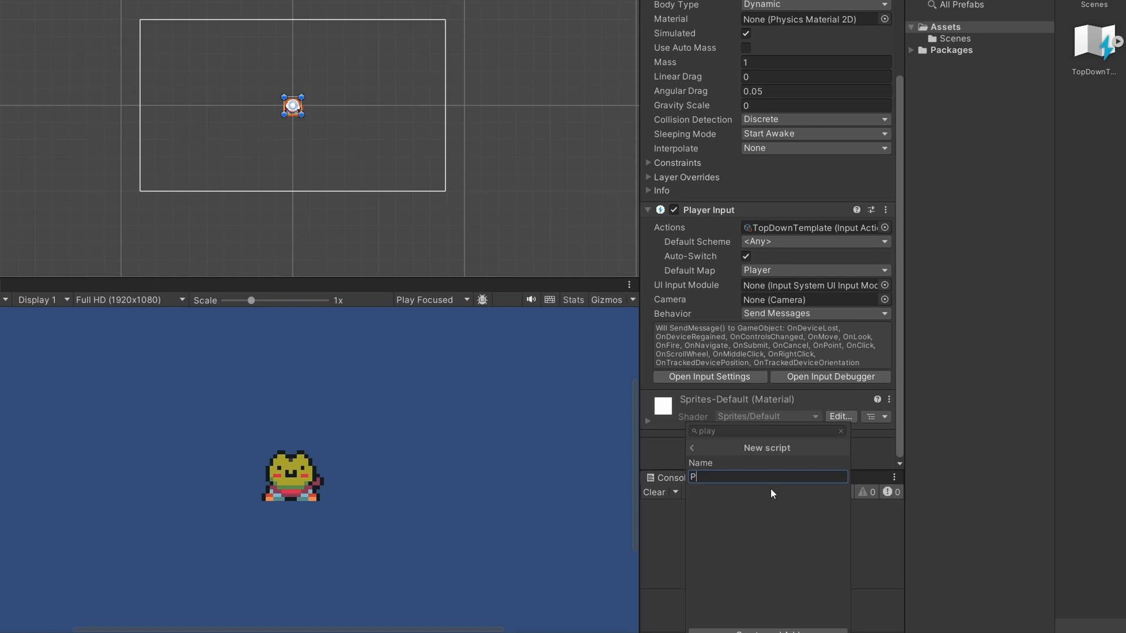
text(layerMovement)
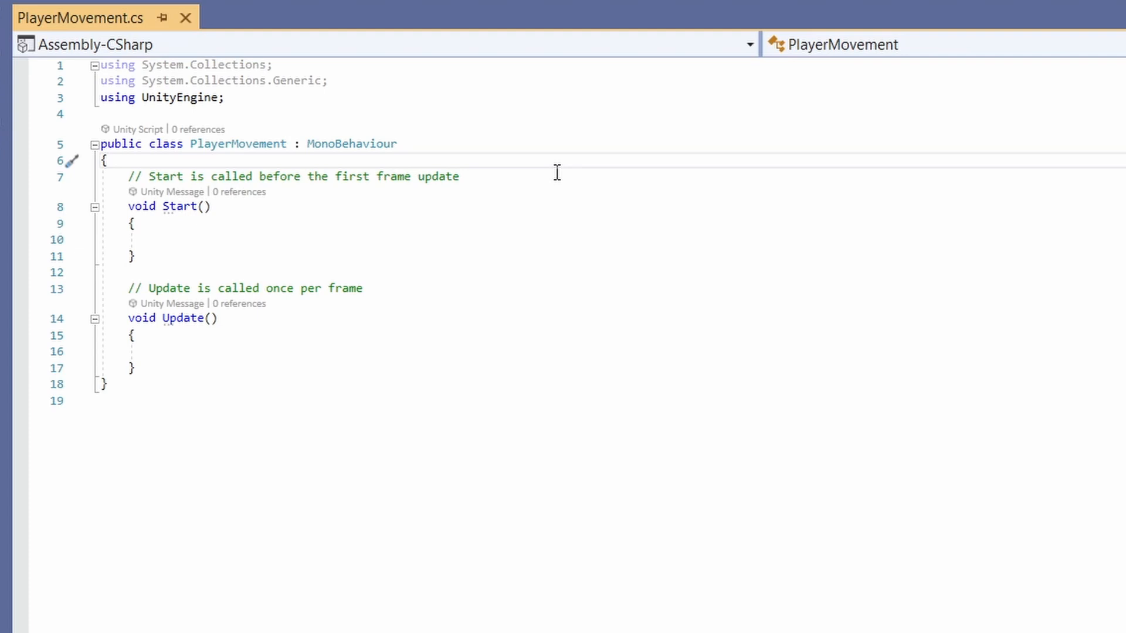
- Declare fields moveSpeed = 5f, Rigidbody2D rb and Vector2 moveInput in PlayerMovement
text(priv)
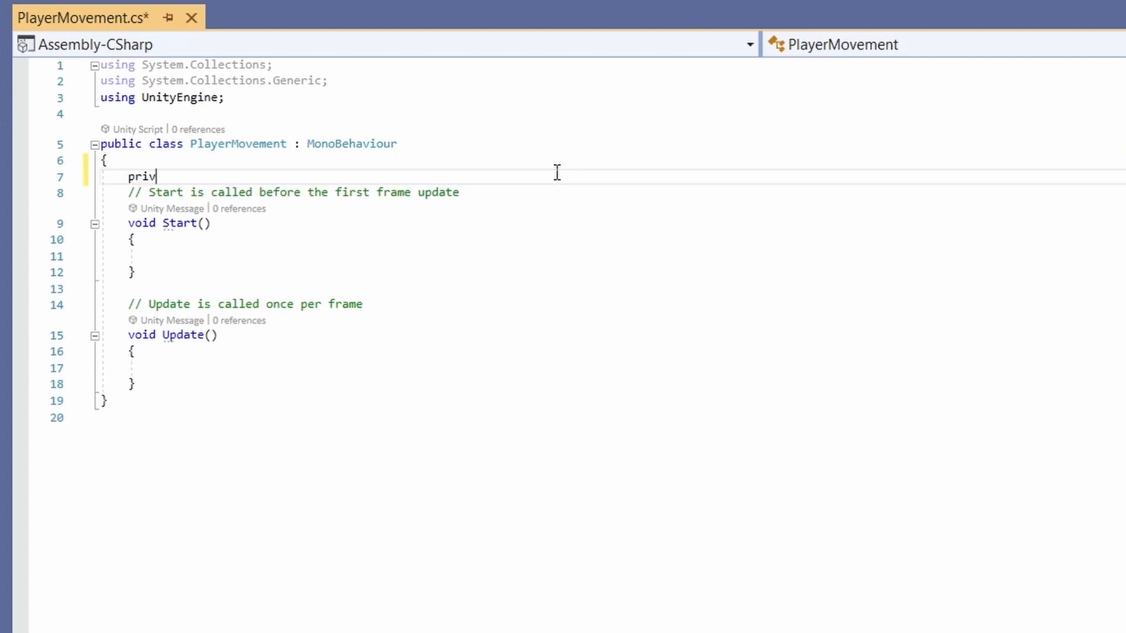
text(ate float moveP)
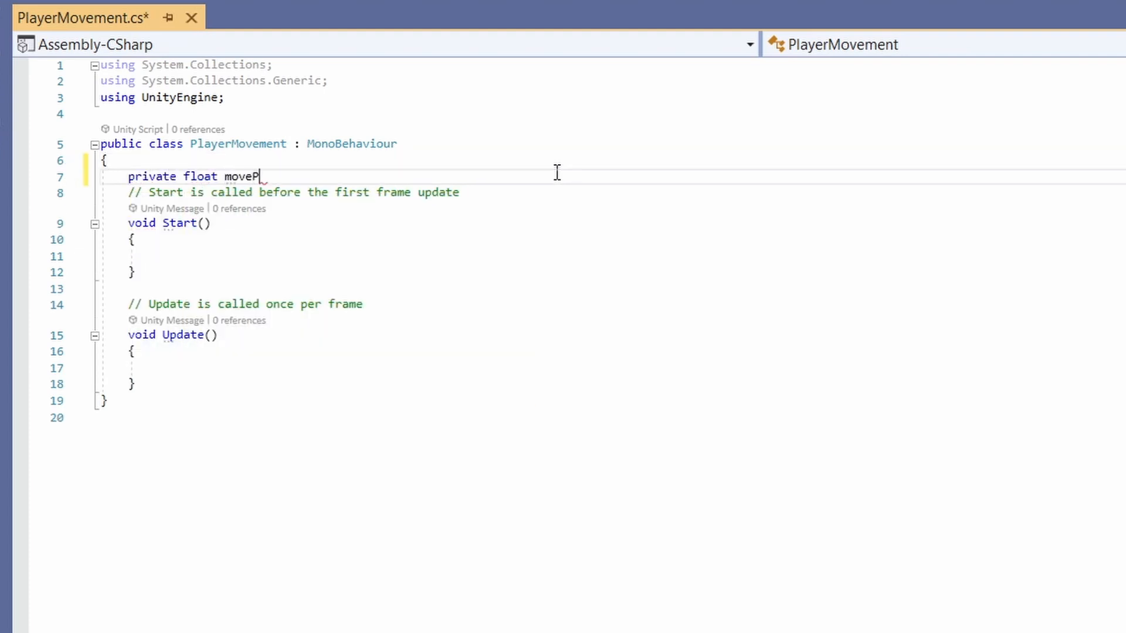
text(Speed =)
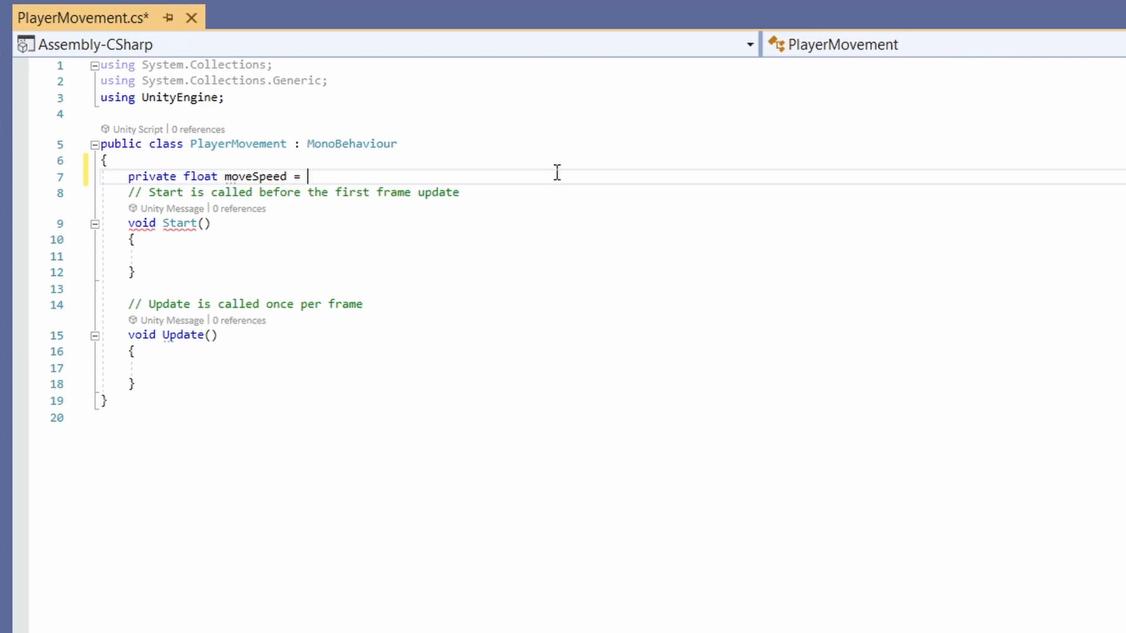
text(5f;)
text(private Rigidbody2D)
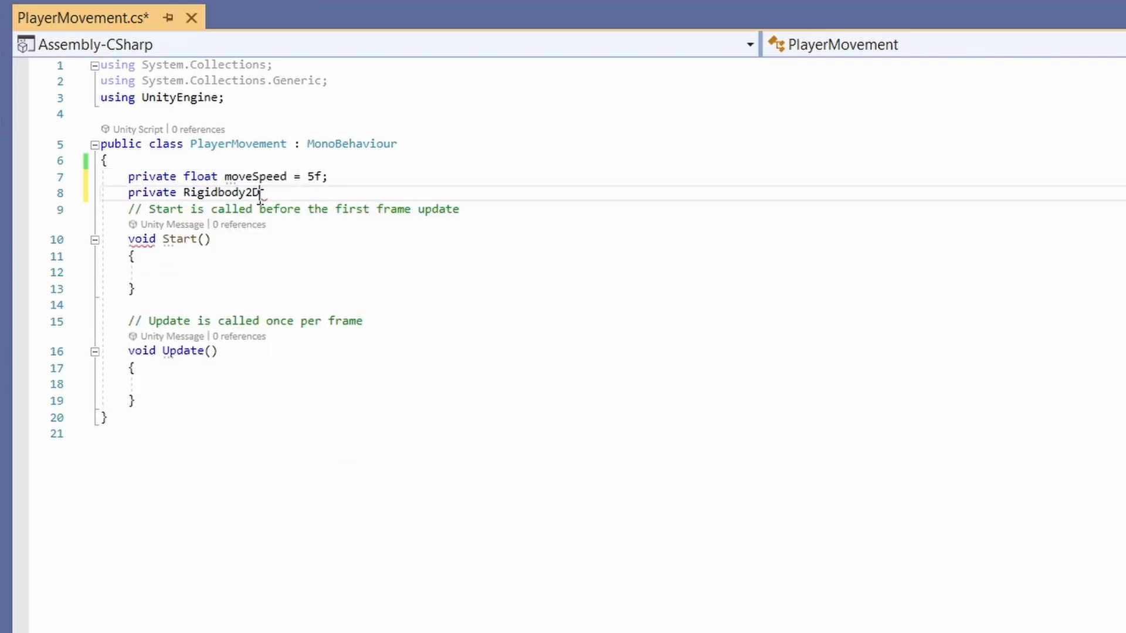
text(rb;)
text(private)
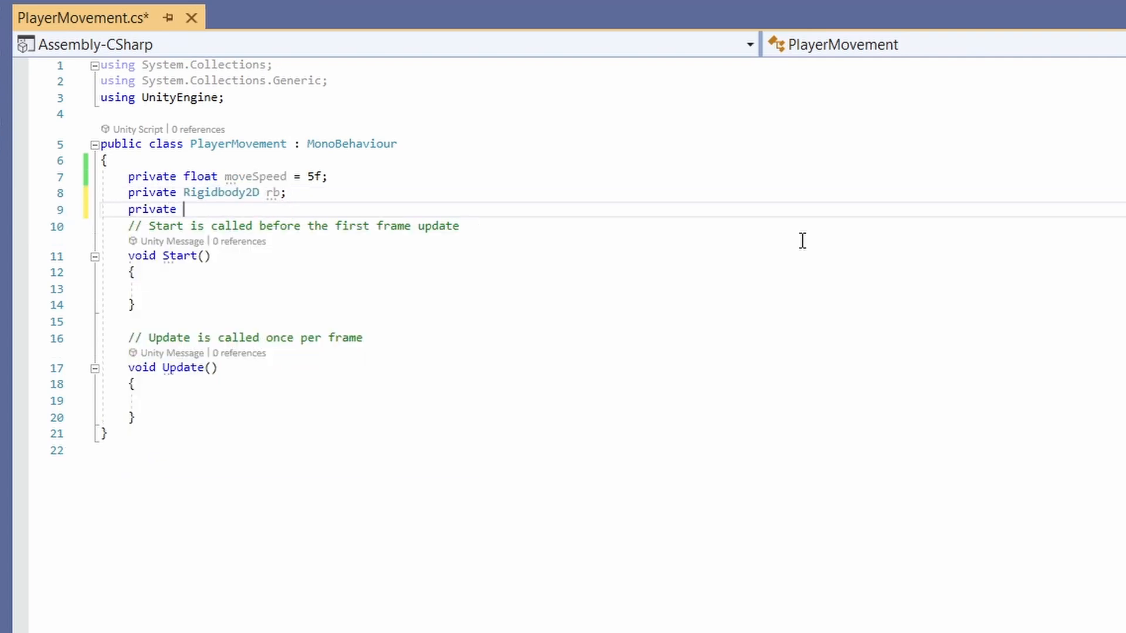
text(Vector2 moveInput;)
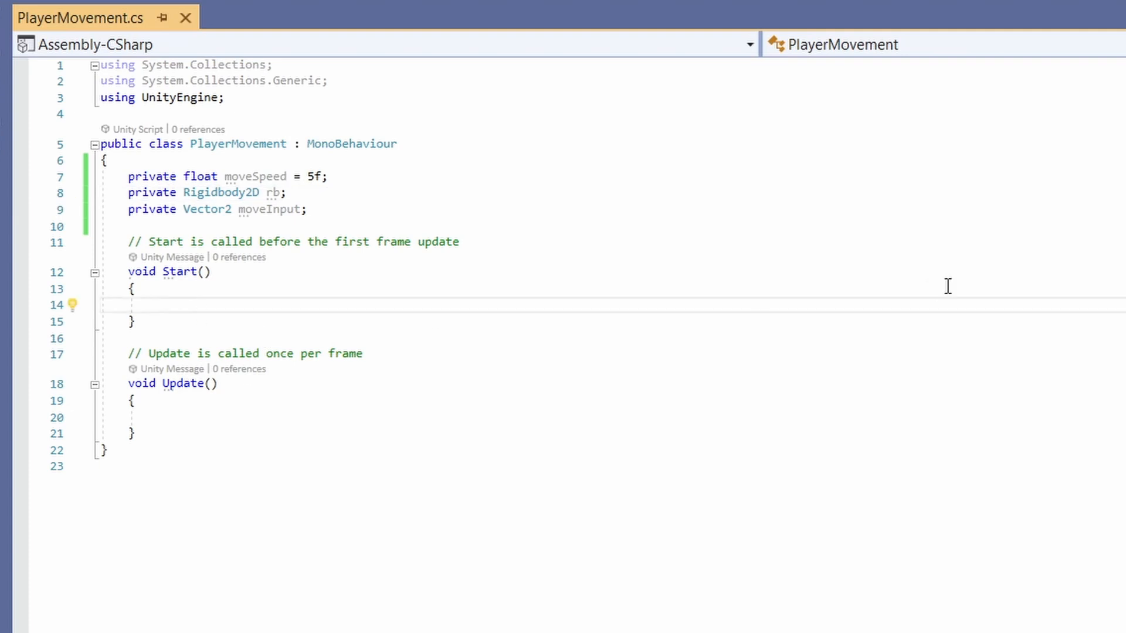
- Assign rb = GetComponent<Rigidbody2D>() in Start and rb.velocity = moveInput * moveSpeed in Update
text(rb =)
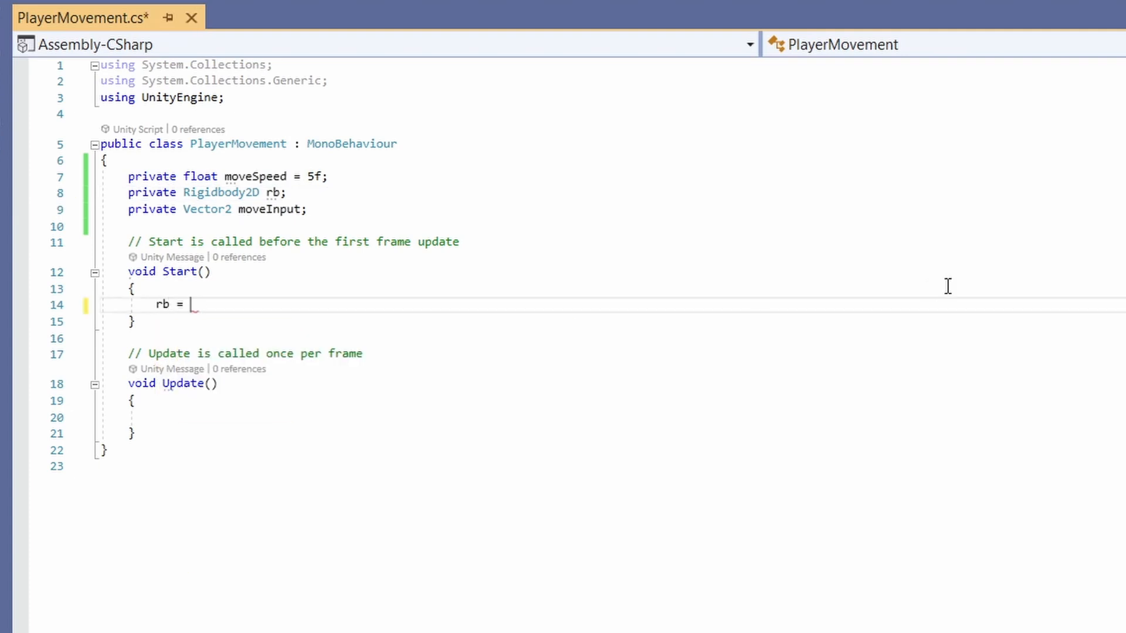
text(GetComponent)
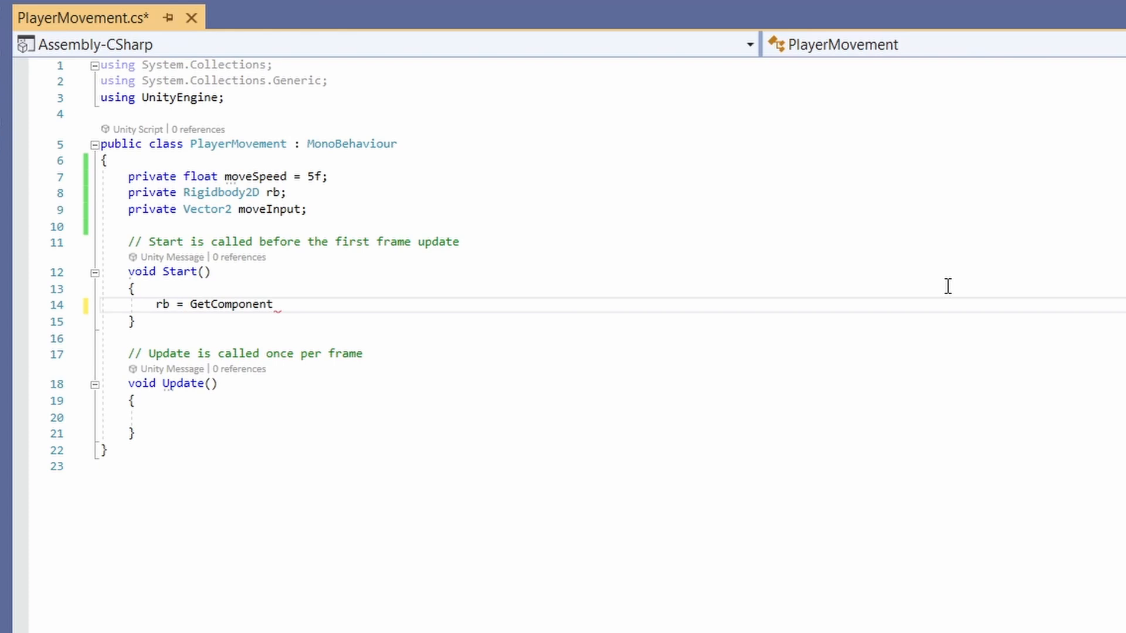
text(<>)
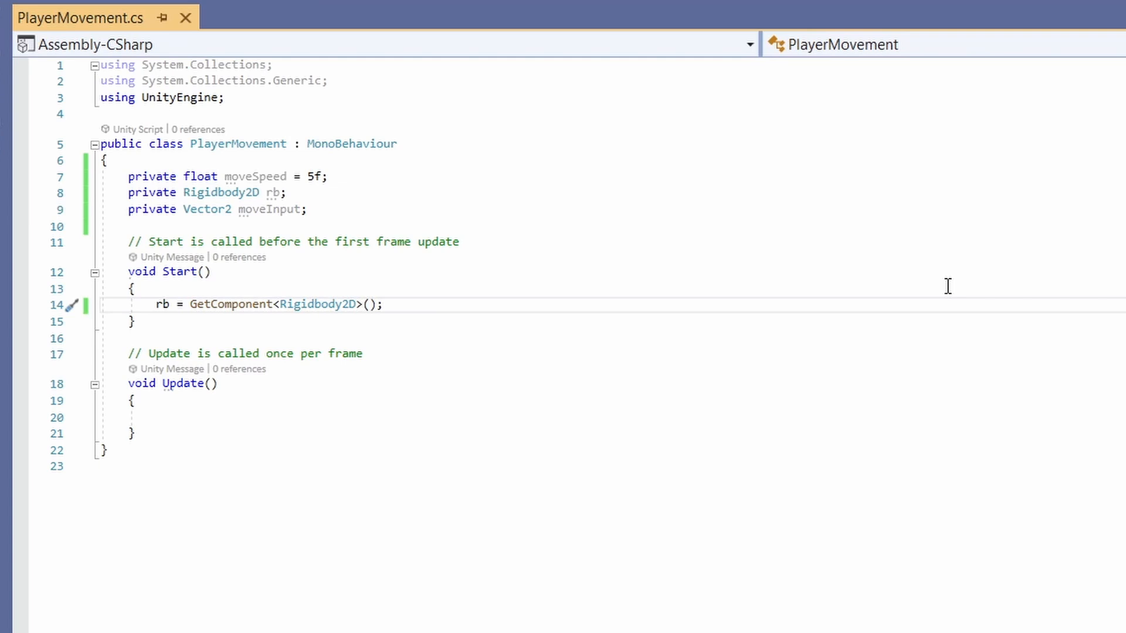
text(rb)
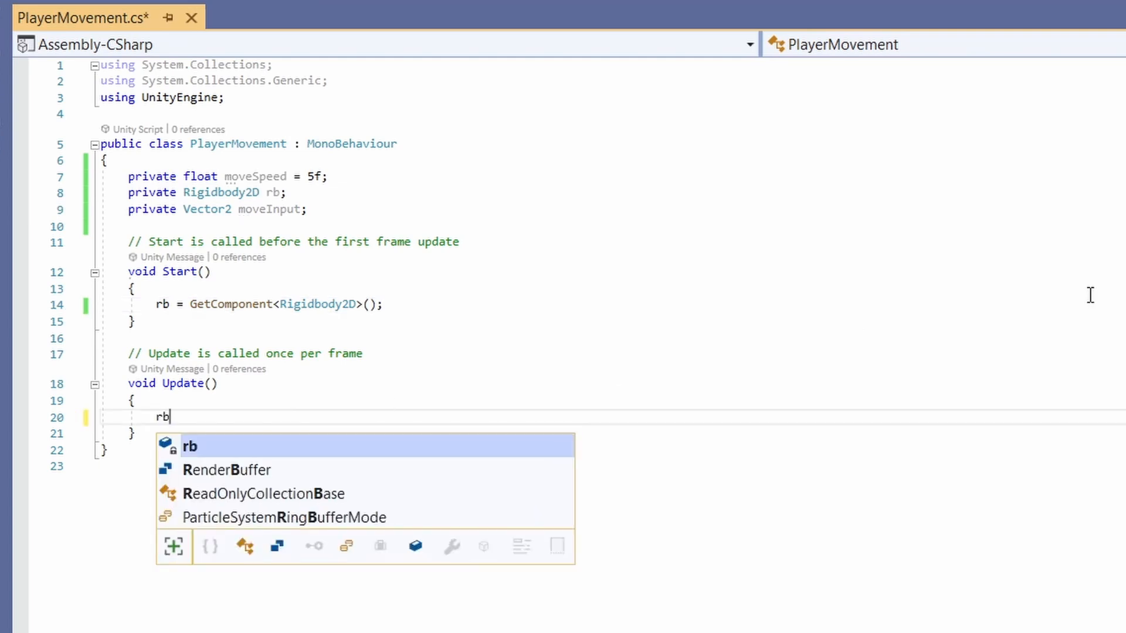
text(.velocity =)
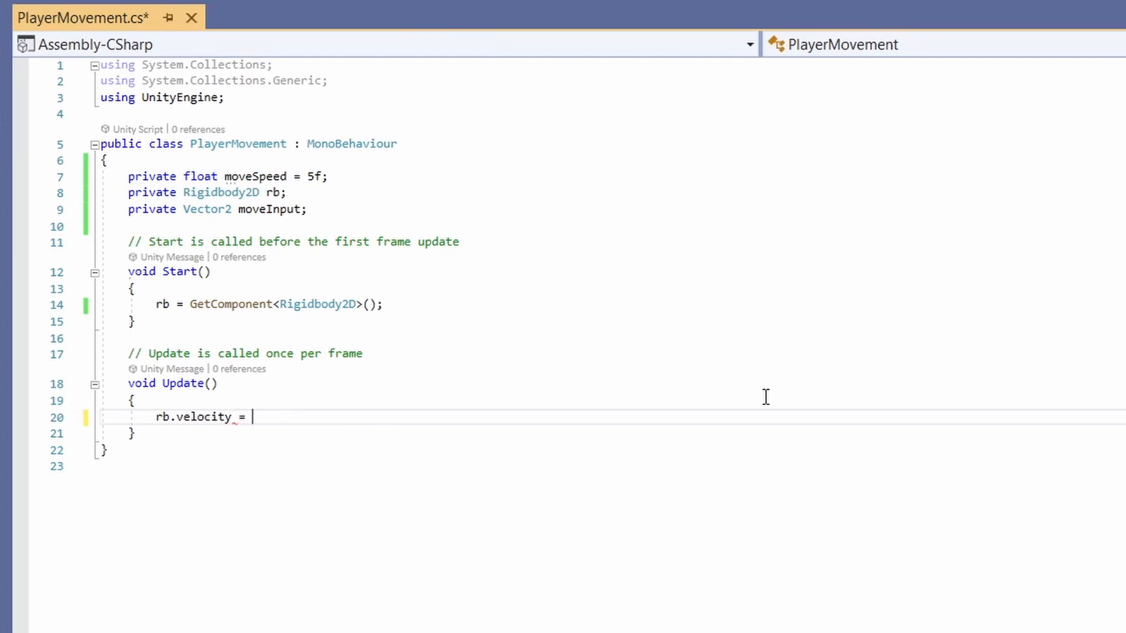
text(moveInput * moveSpeed;)
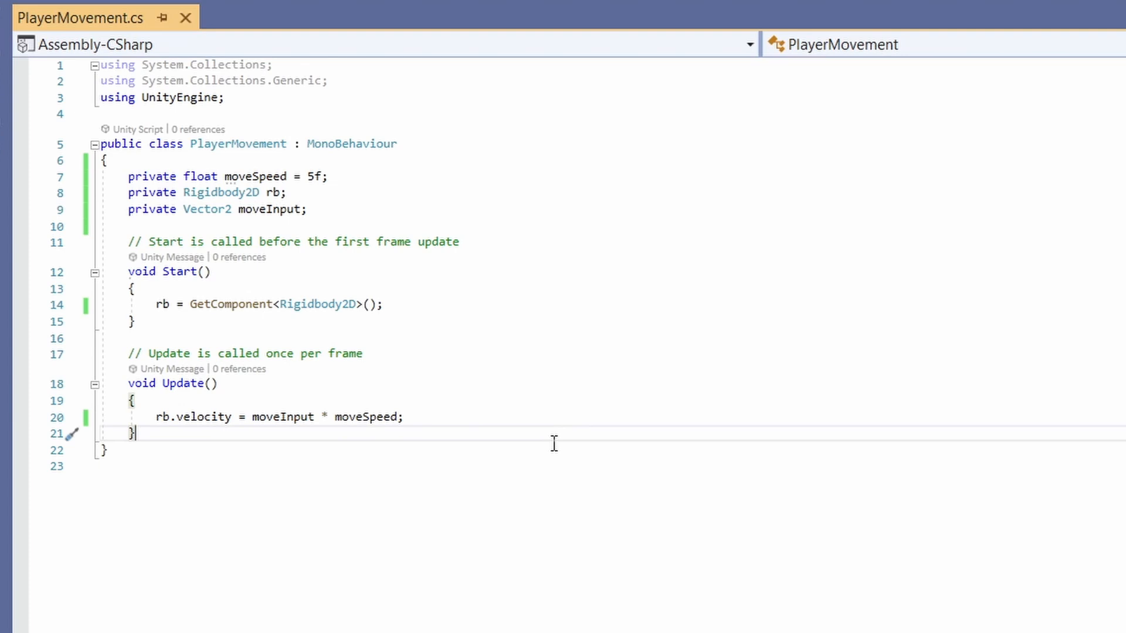
- Declare public void Move(InputAction.CallbackContext context) and import UnityEngine.InputSystem via the suggested fix
text(pub)
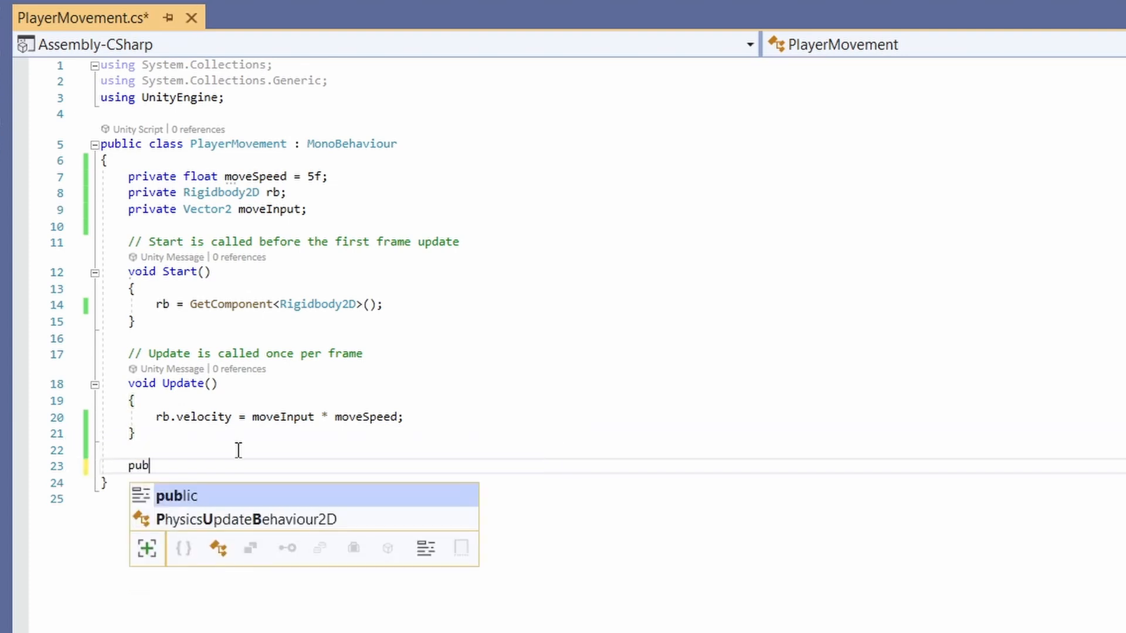
text(lic void Move)
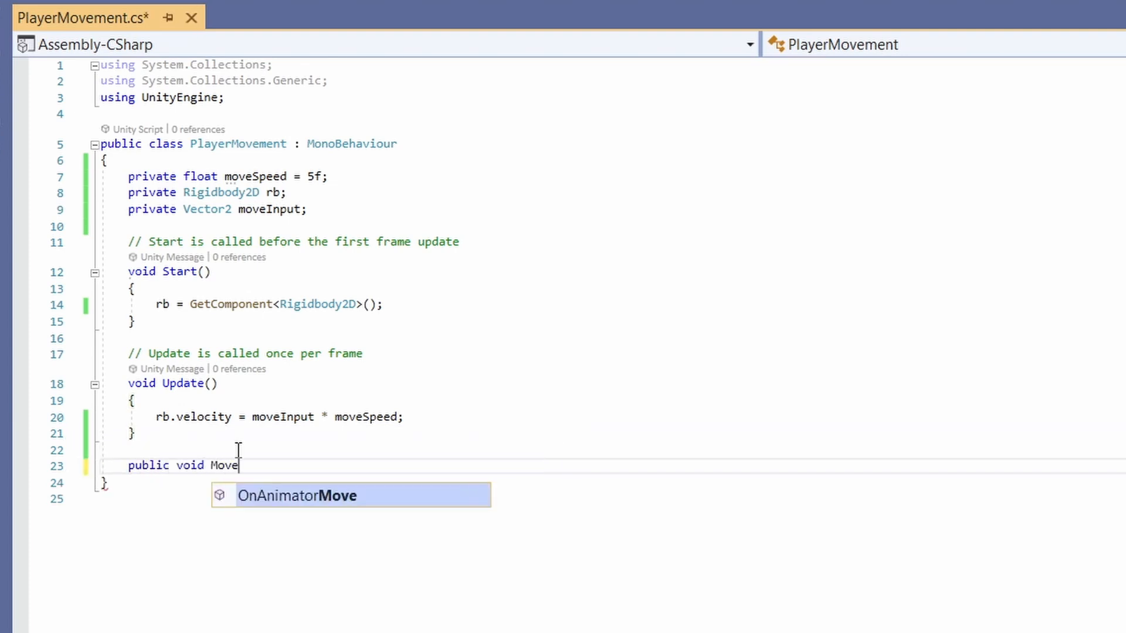
text((I)
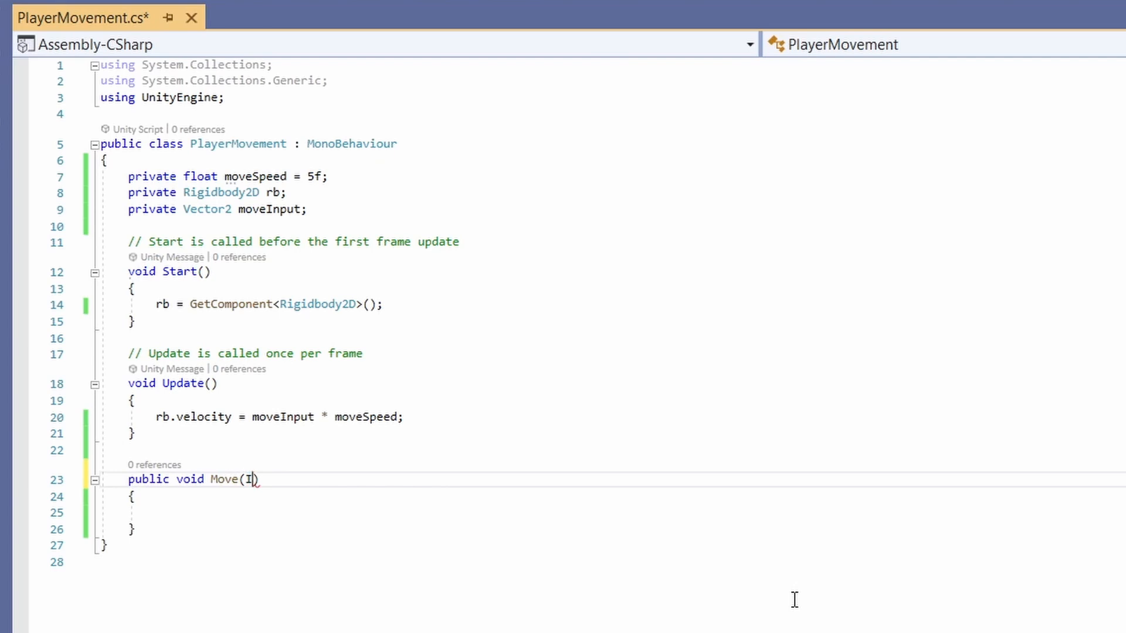
text(nputAction.)
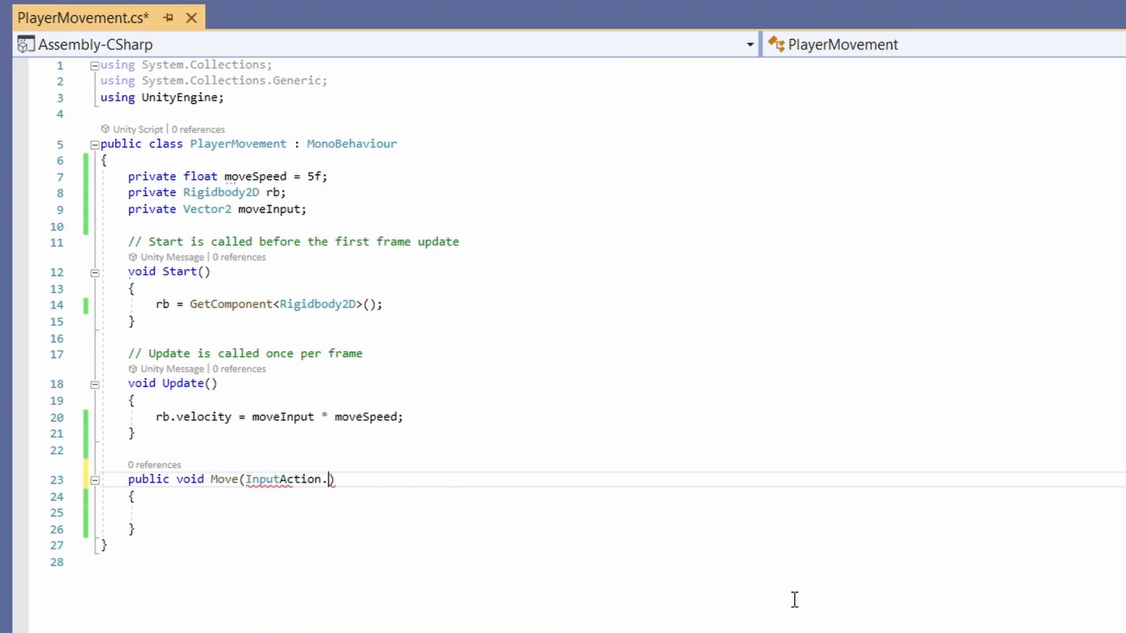
text(CallbackCont)
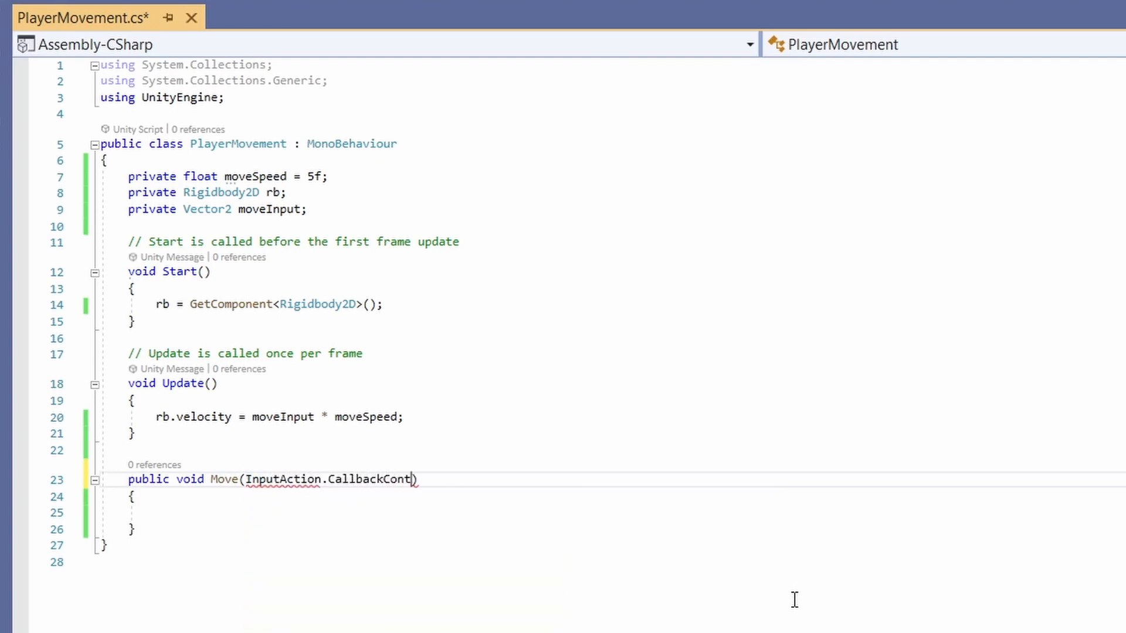
text(ext context))
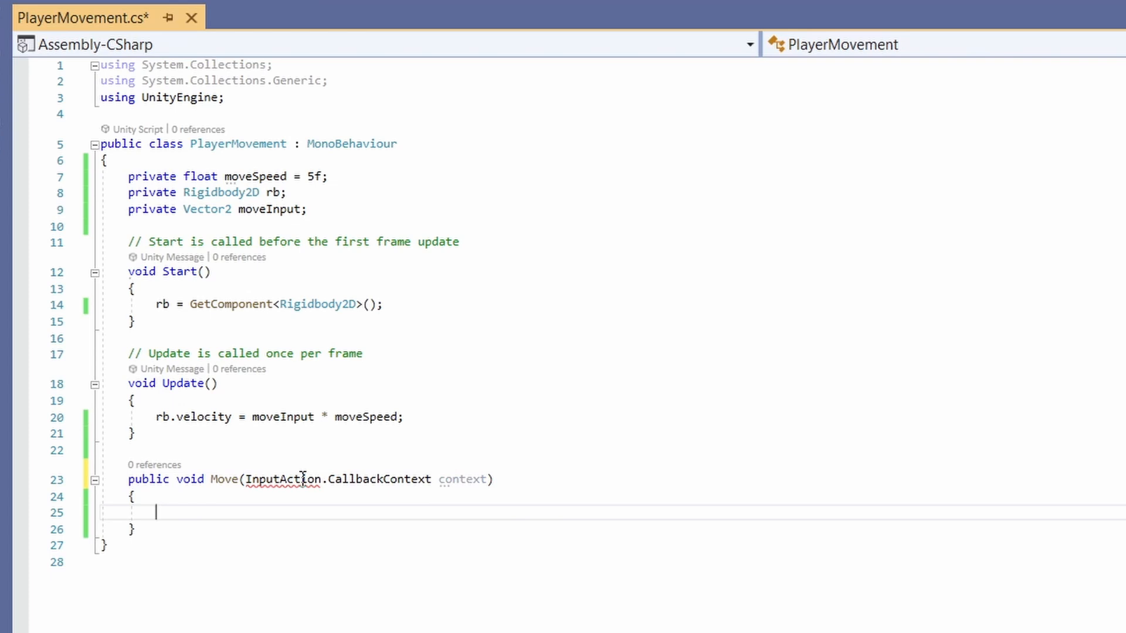
mouse_move(408, 515)
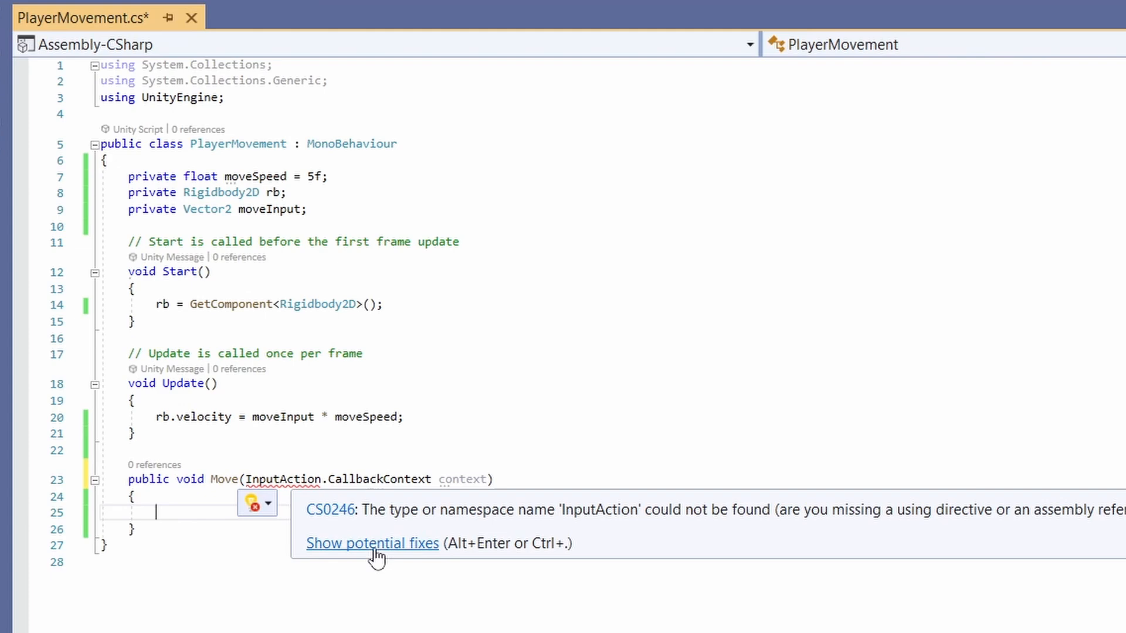
click(373, 543)
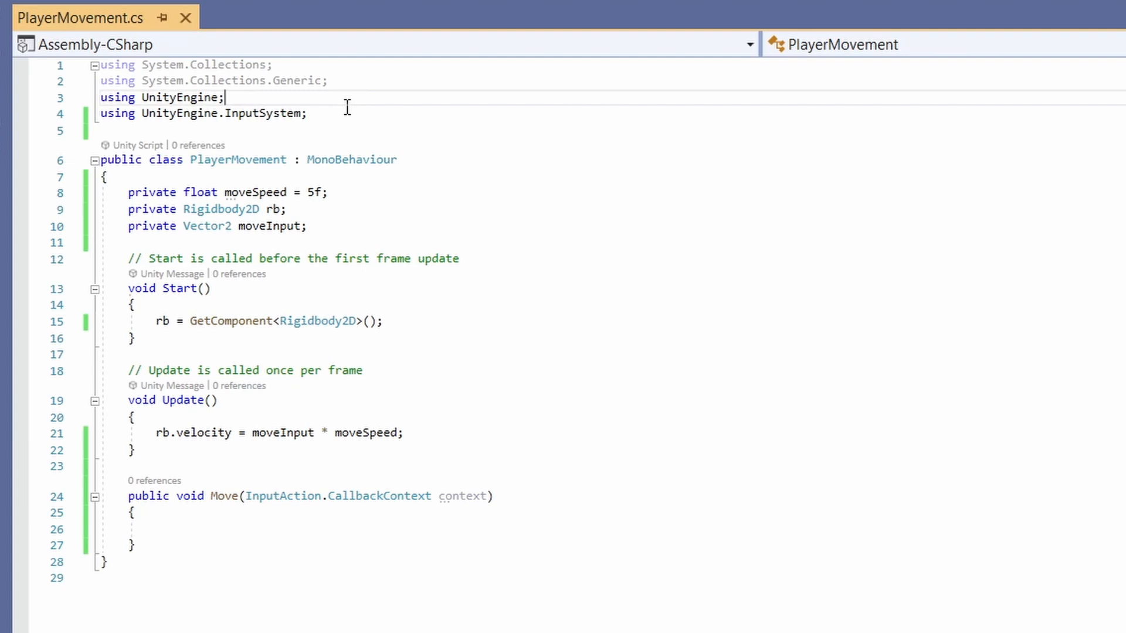
- Inside Move, assign moveInput = context.ReadValue<Vector2>();
text(moveInput)
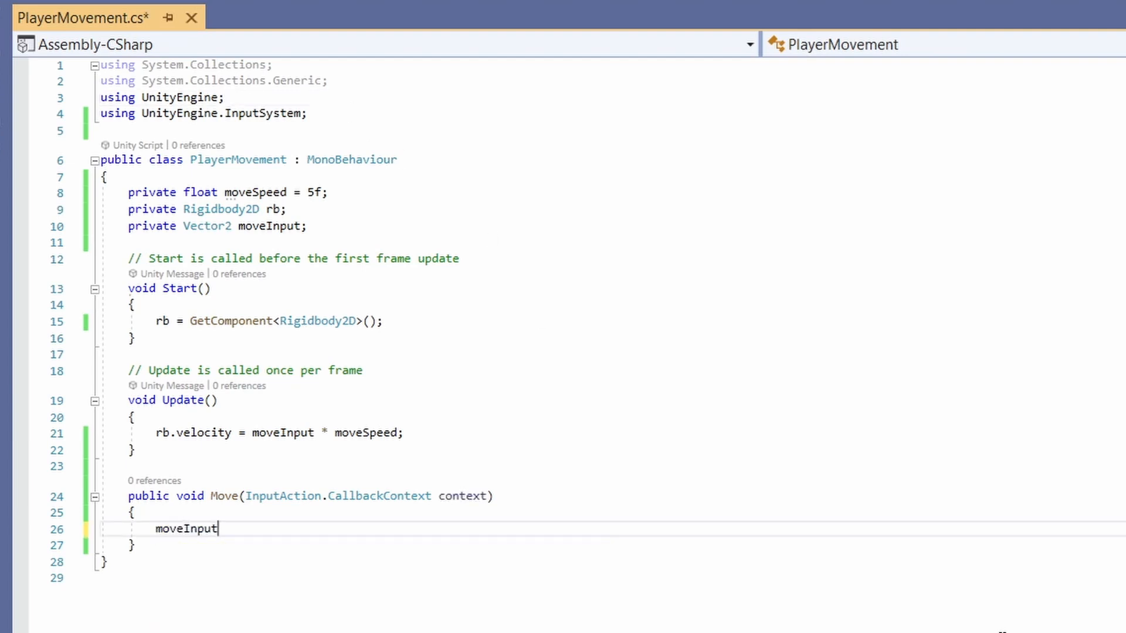
text(= context.ReadValue<>)
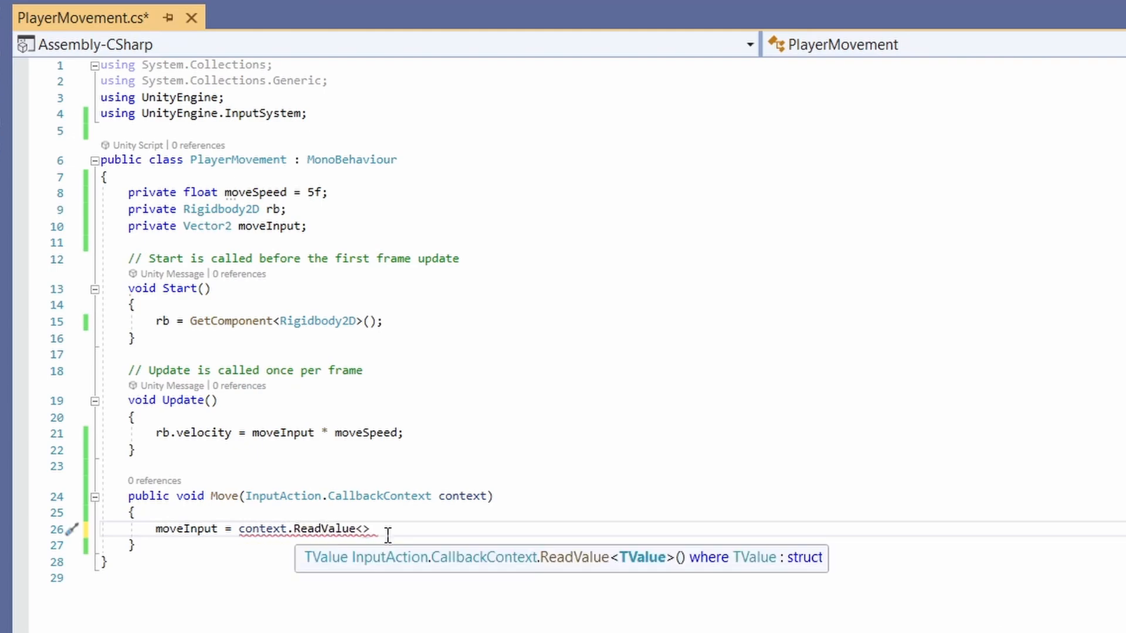
text(Vector2)
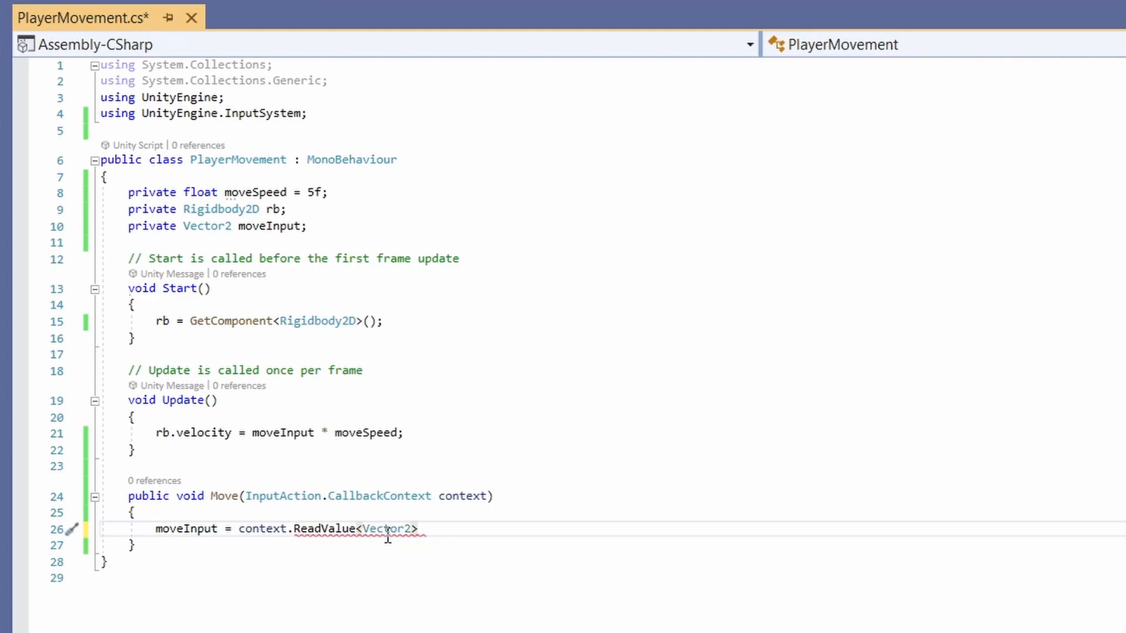
text(();)
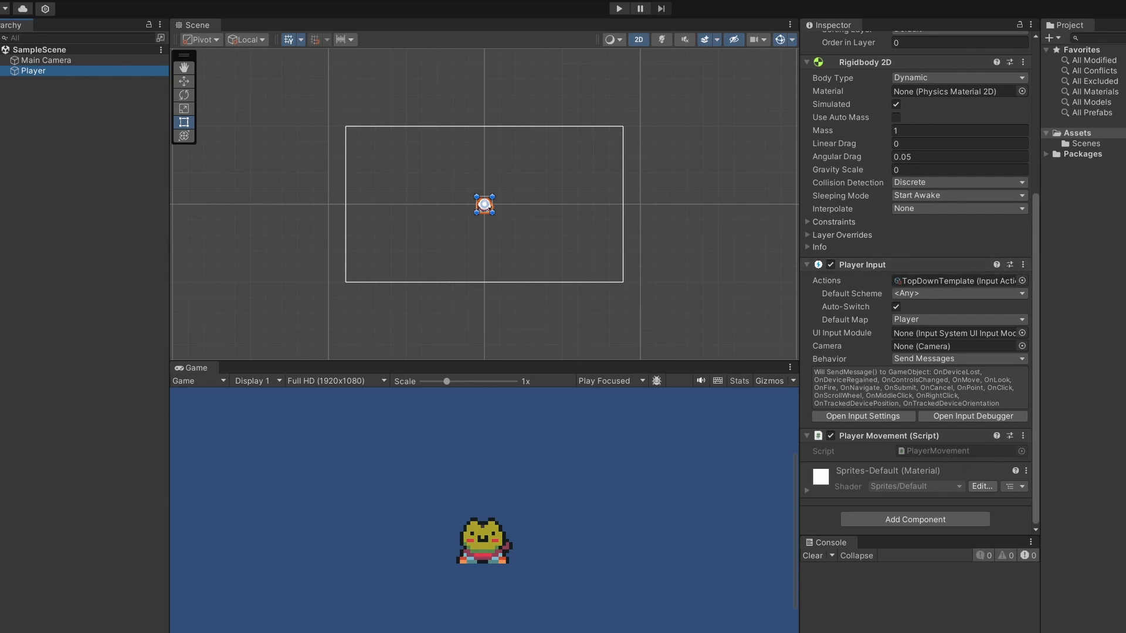
mouse_move(802, 361)
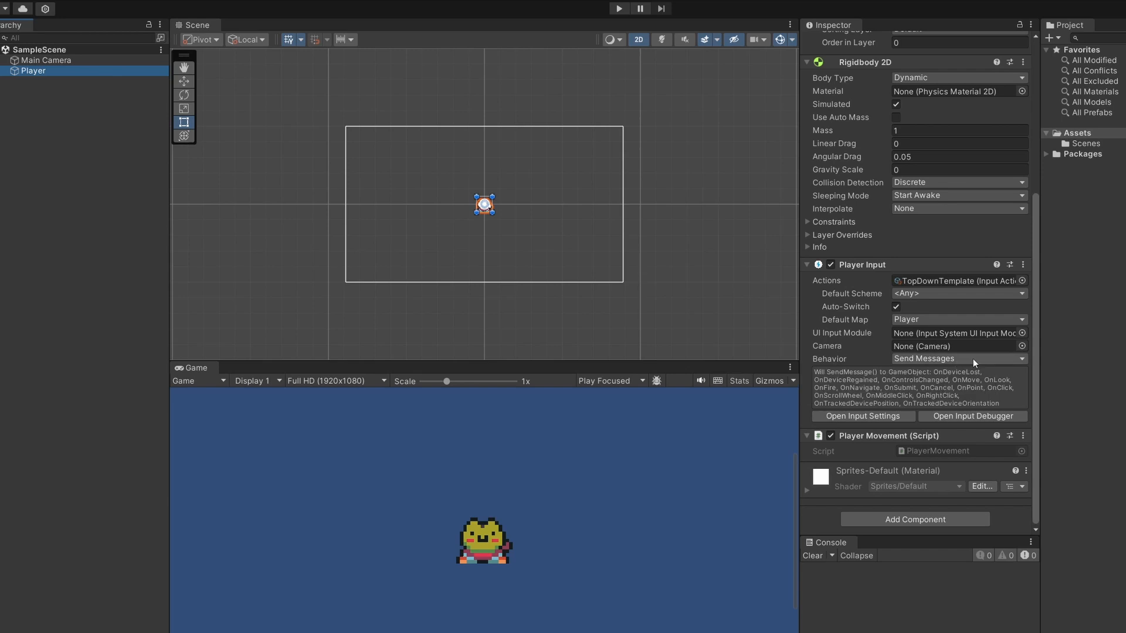
- Set Player Input Behavior to Invoke Unity Events and expand Events > Player to show Move, Look and Fire
click(958, 359)
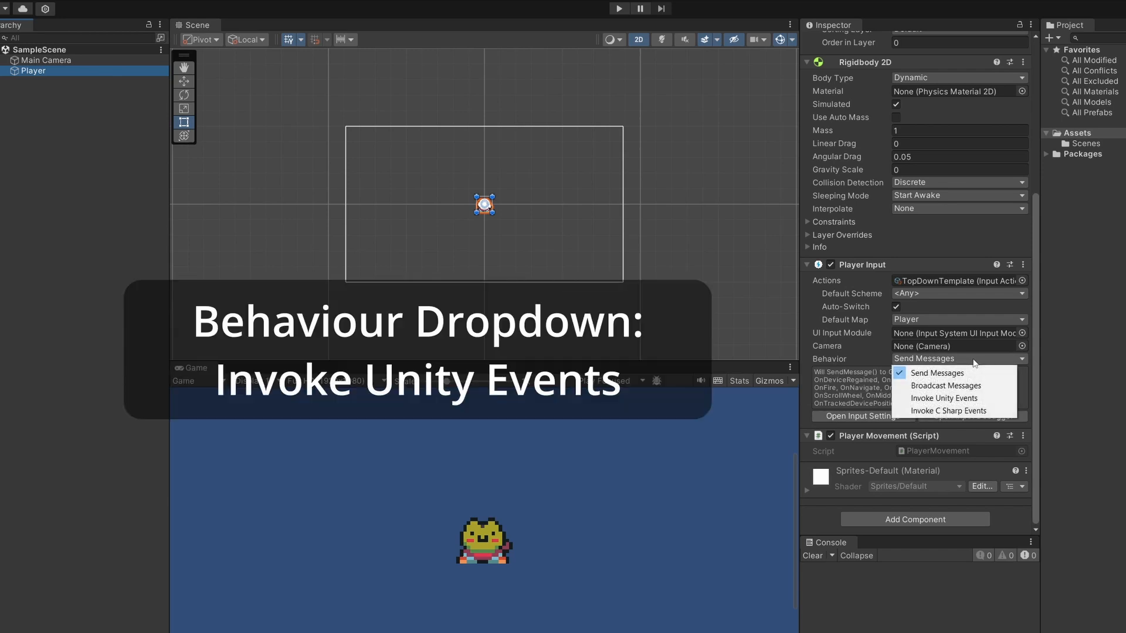
click(945, 398)
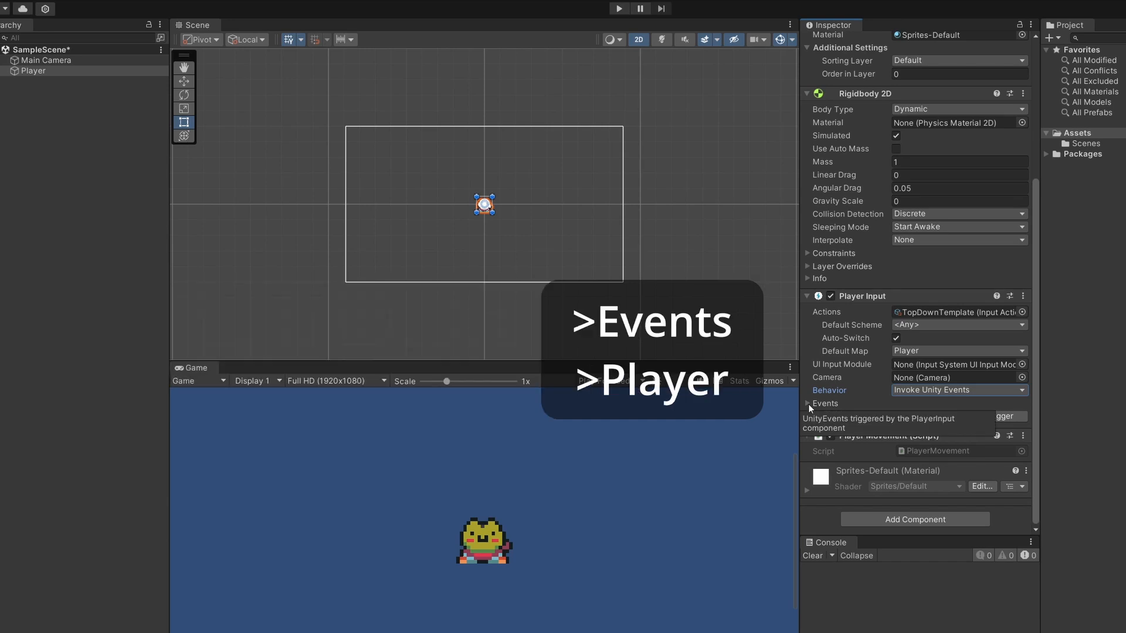
click(808, 405)
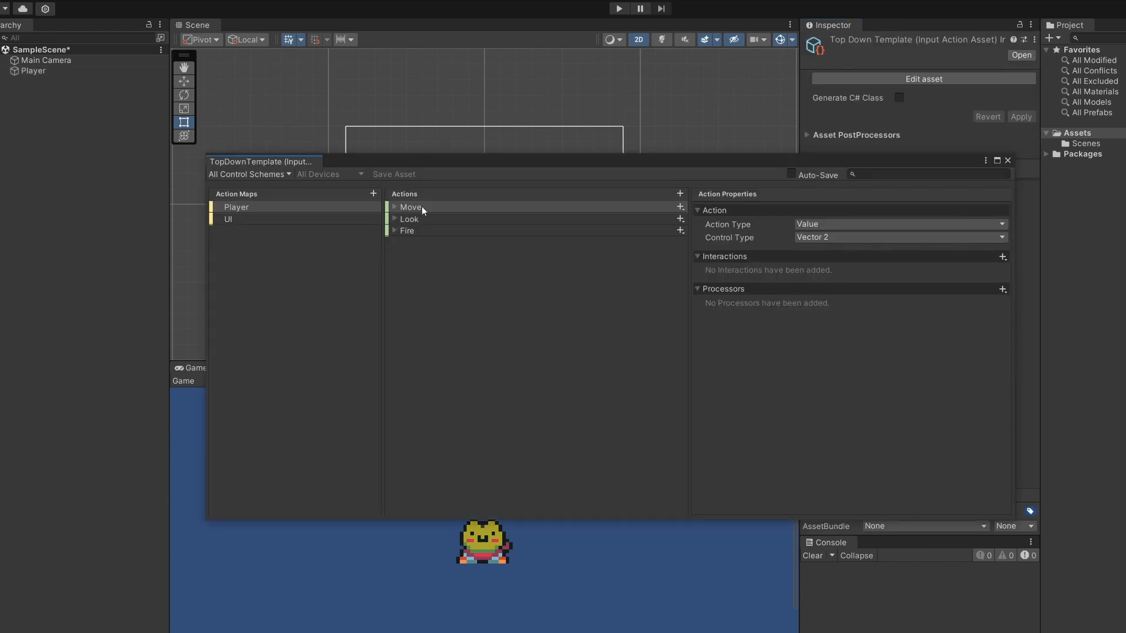
mouse_move(430, 211)
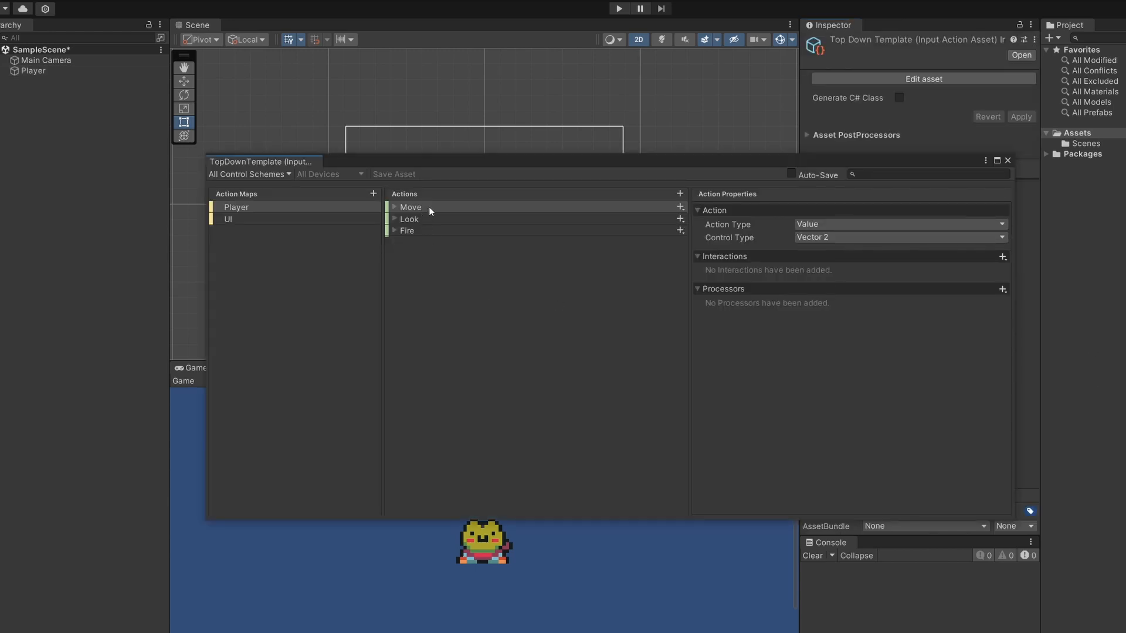
click(33, 71)
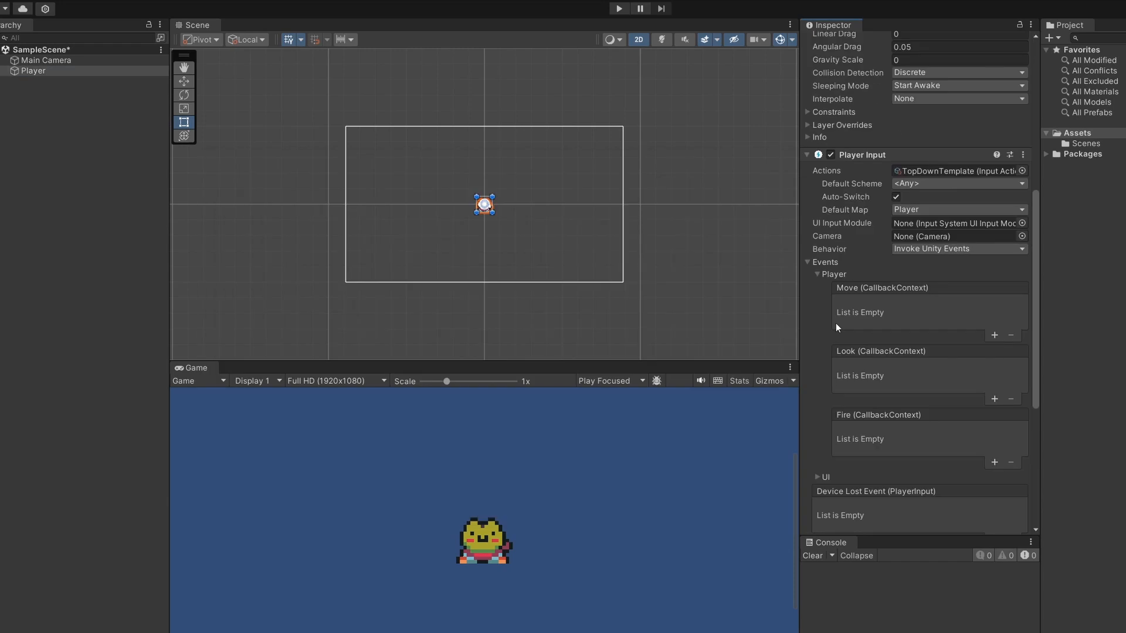
mouse_move(995, 321)
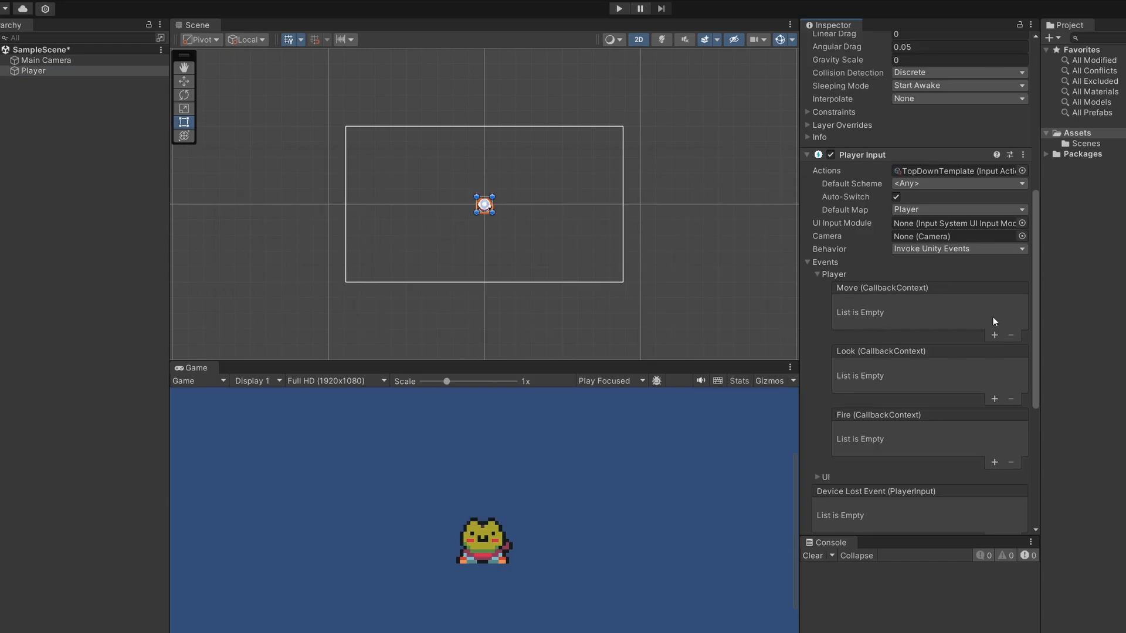
- Add a Move event listener targeting the Player object that calls PlayerMovement.Move
click(995, 335)
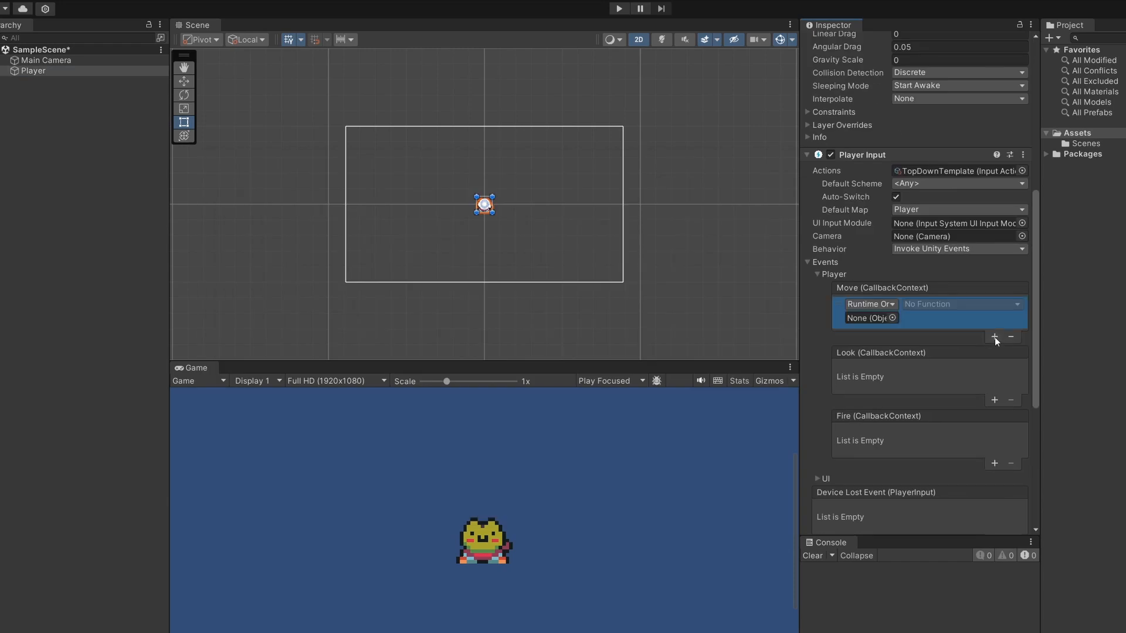
click(33, 70)
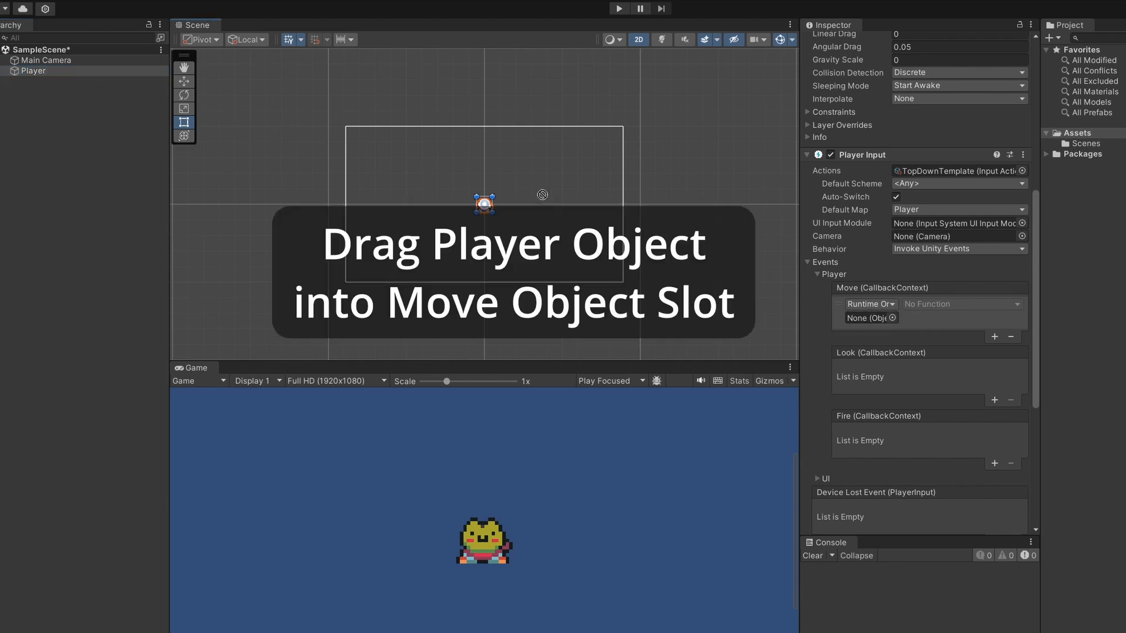
drag(484, 203, 866, 318)
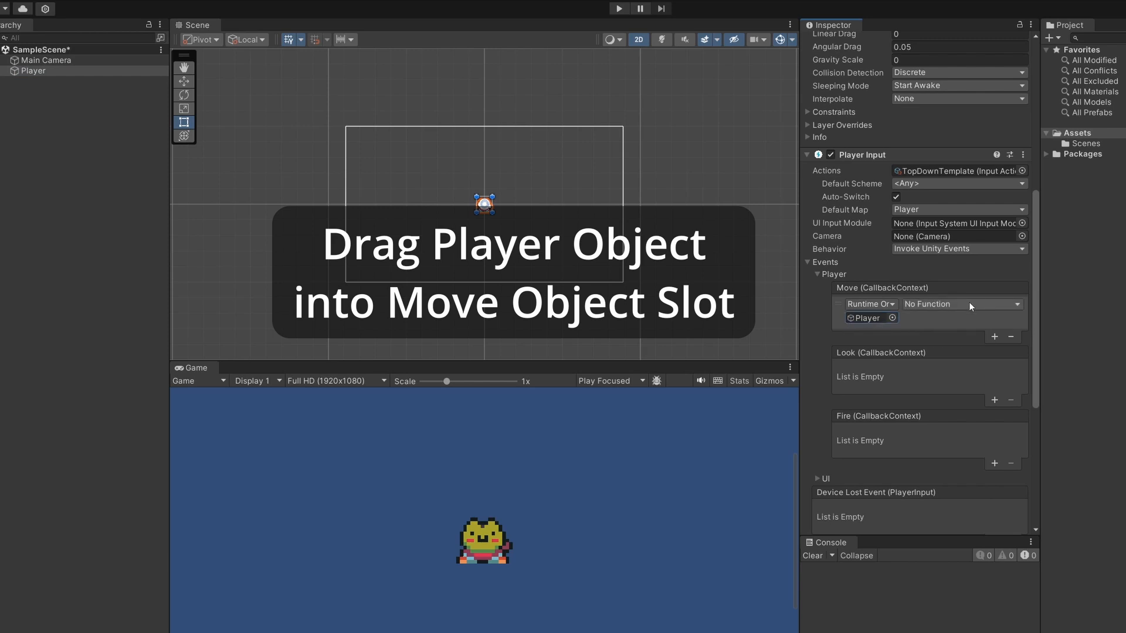
click(961, 304)
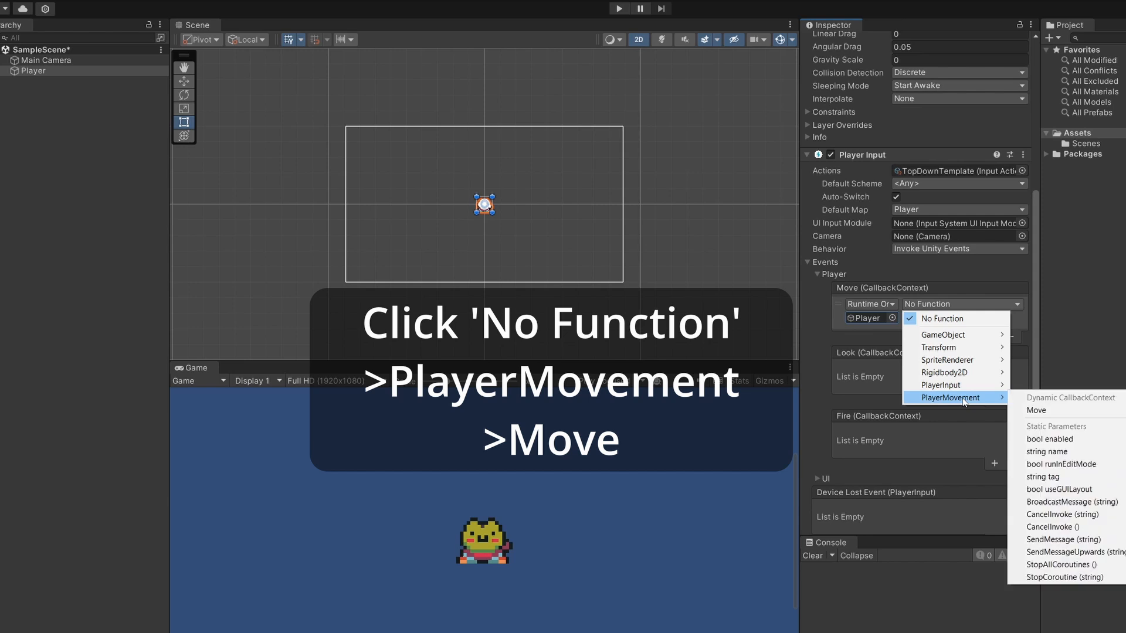
click(1036, 410)
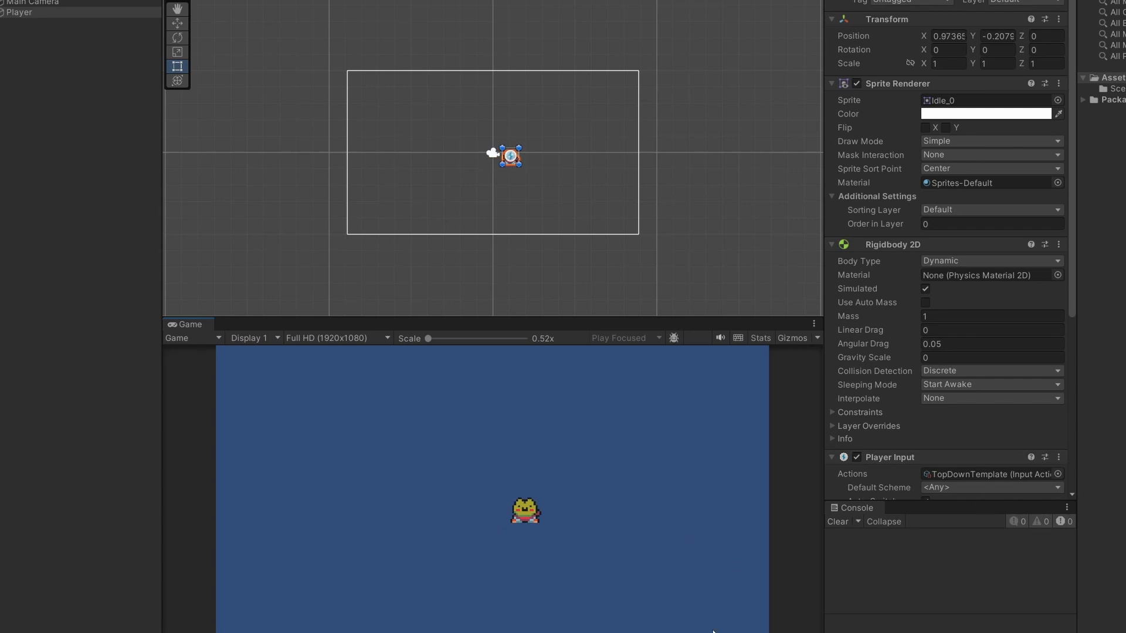
- Play the scene, move the frog with the keyboard and scroll to the Player Movement (Script) component
drag(510, 152, 464, 149)
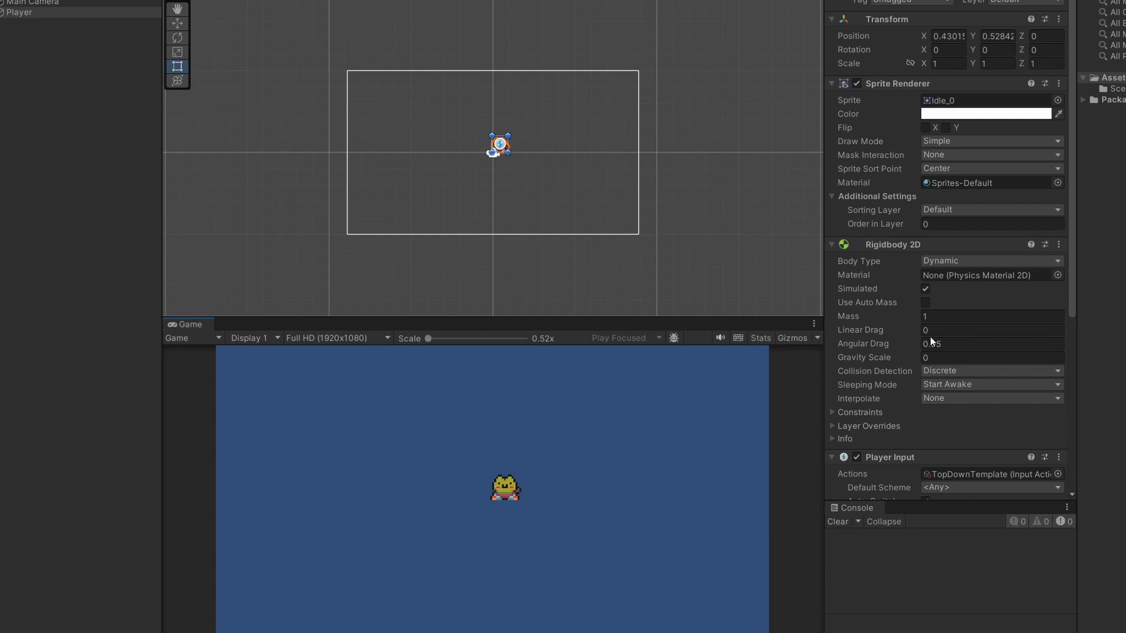
scroll(down, 3)
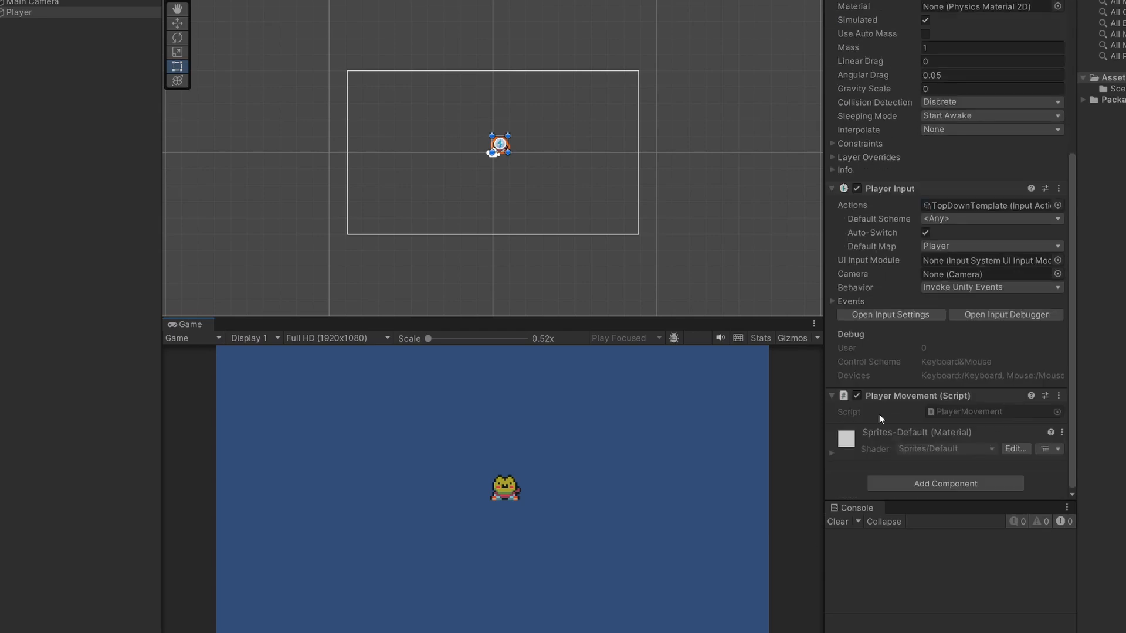
mouse_move(903, 442)
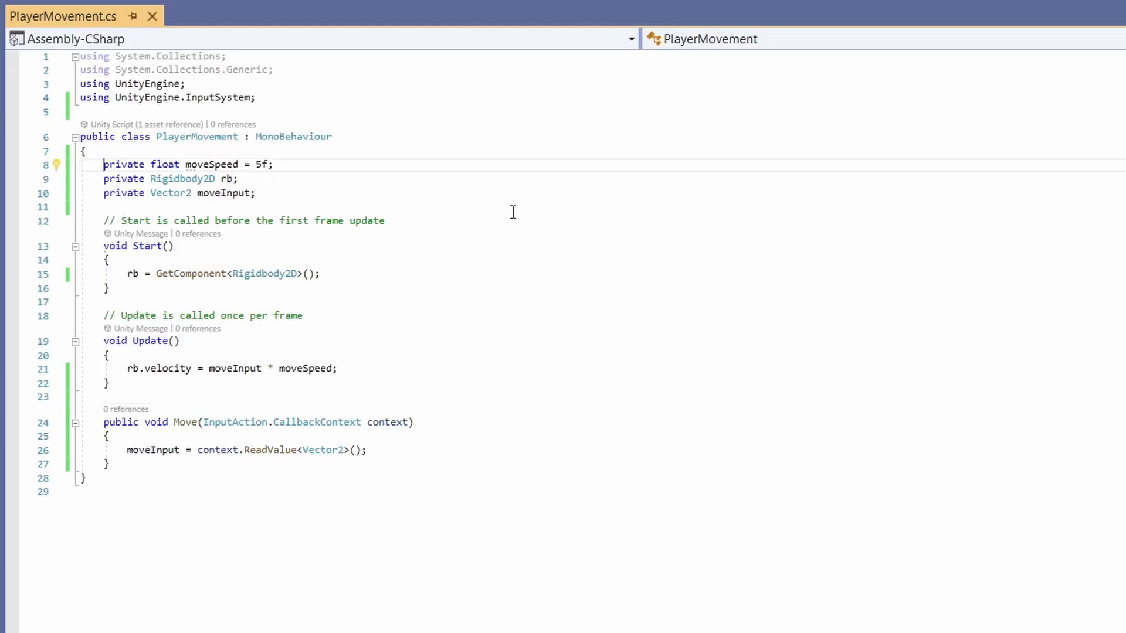
- Mark private float moveSpeed = 5f with [SerializeField] so it shows in the Inspector
text(Se)
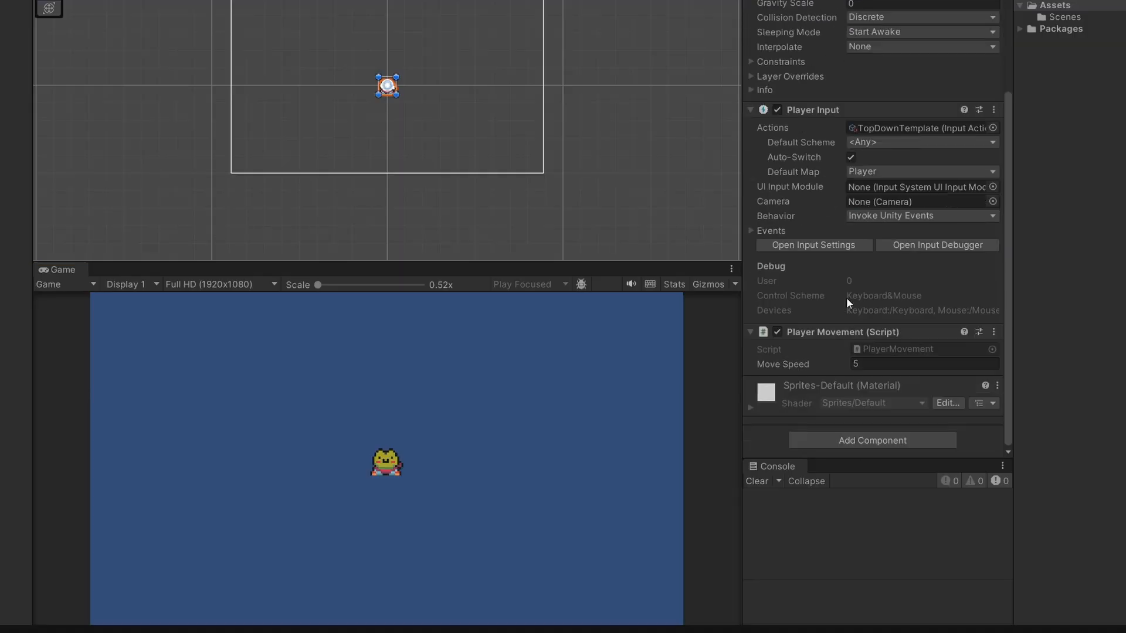
- Change the Player Movement component's Move Speed value from 5 to 10 in the Inspector
click(924, 364)
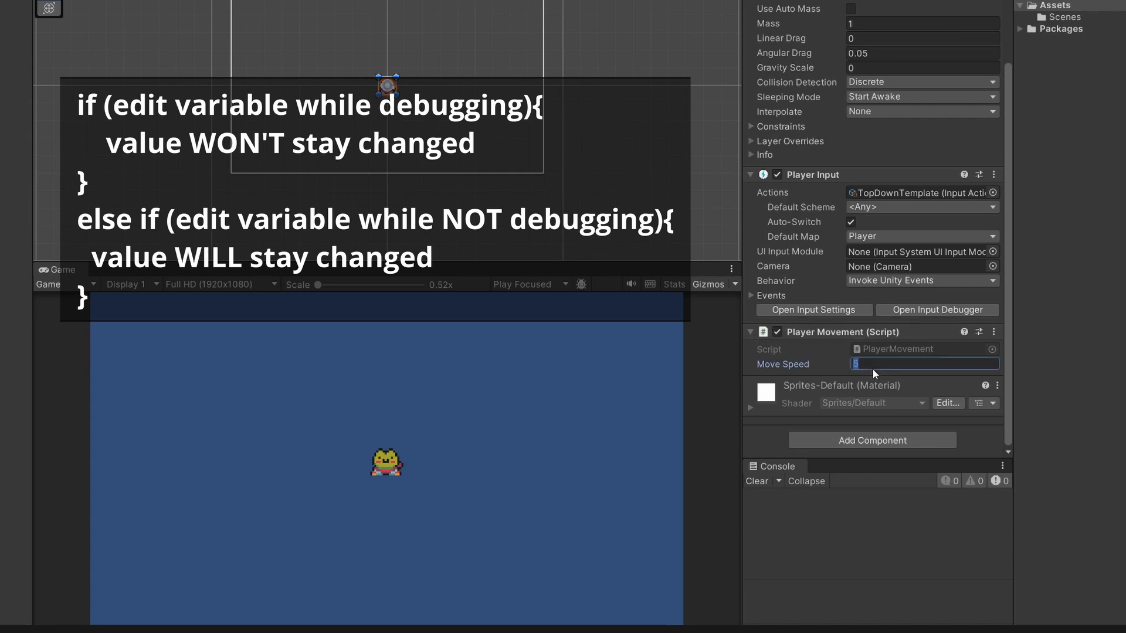
mouse_move(925, 377)
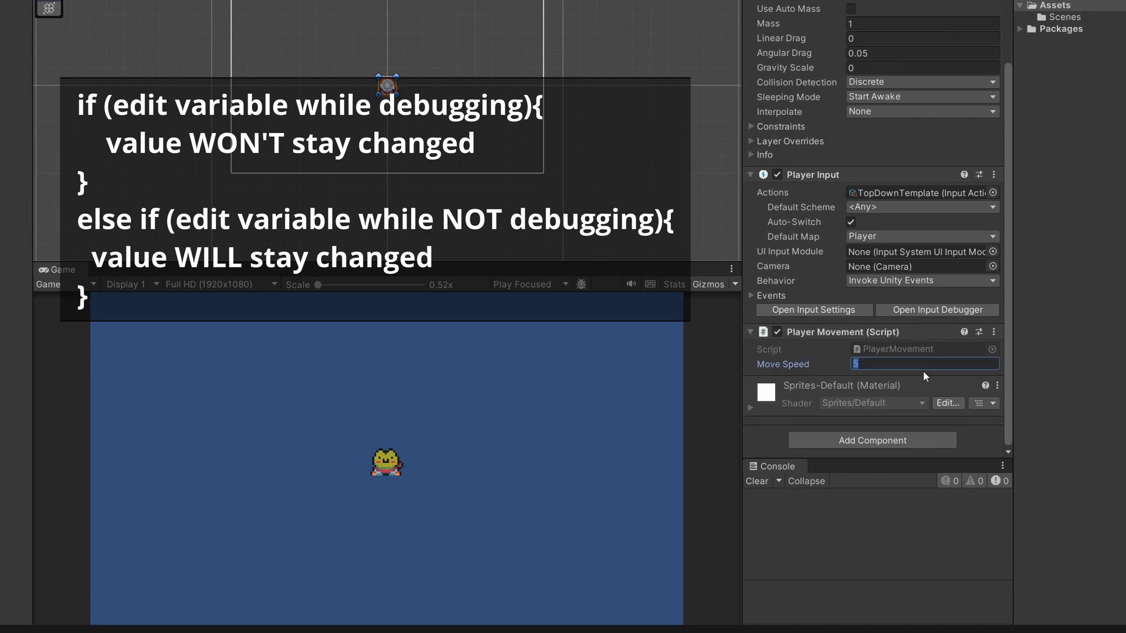
text(10)
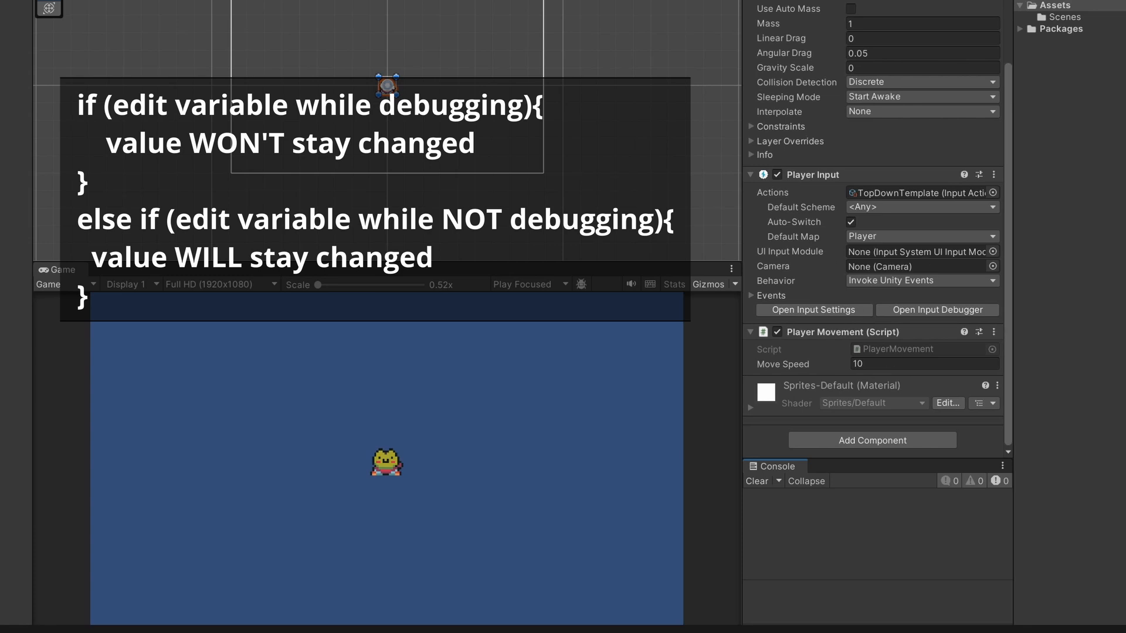
scroll(down, 3)
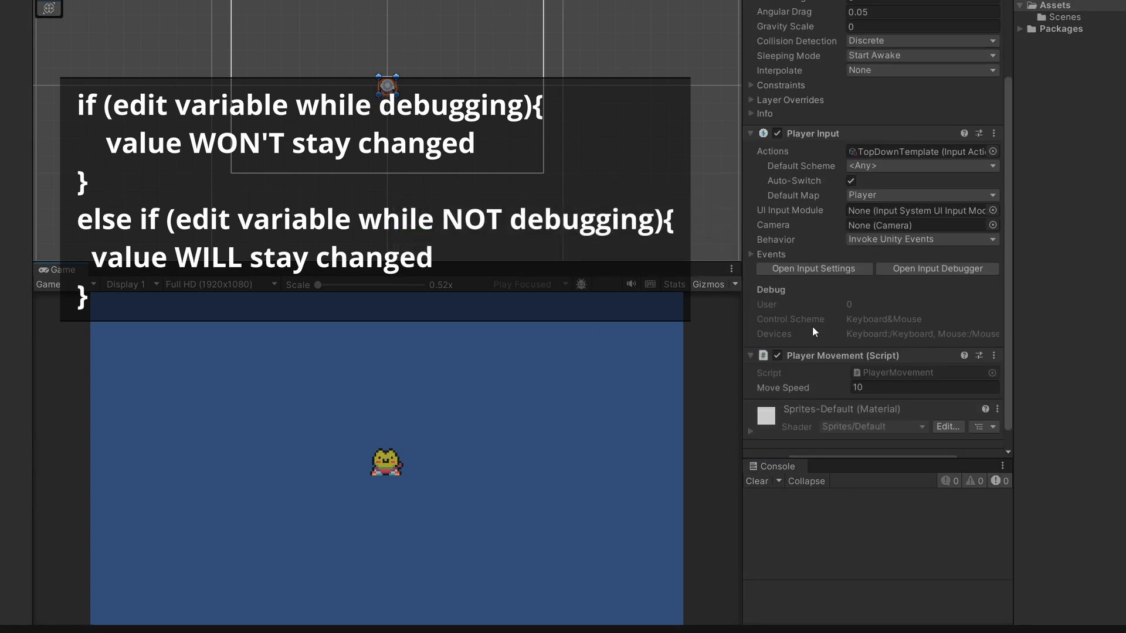